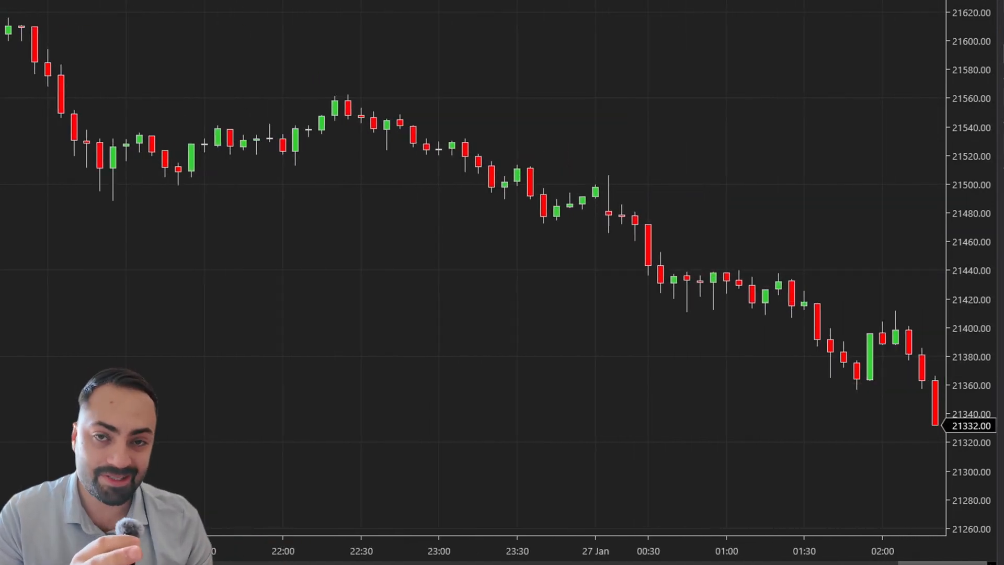
- Scroll the deepseek.com homepage down to the DeepSeek-V3 Capabilities benchmark table
scroll(right, 3)
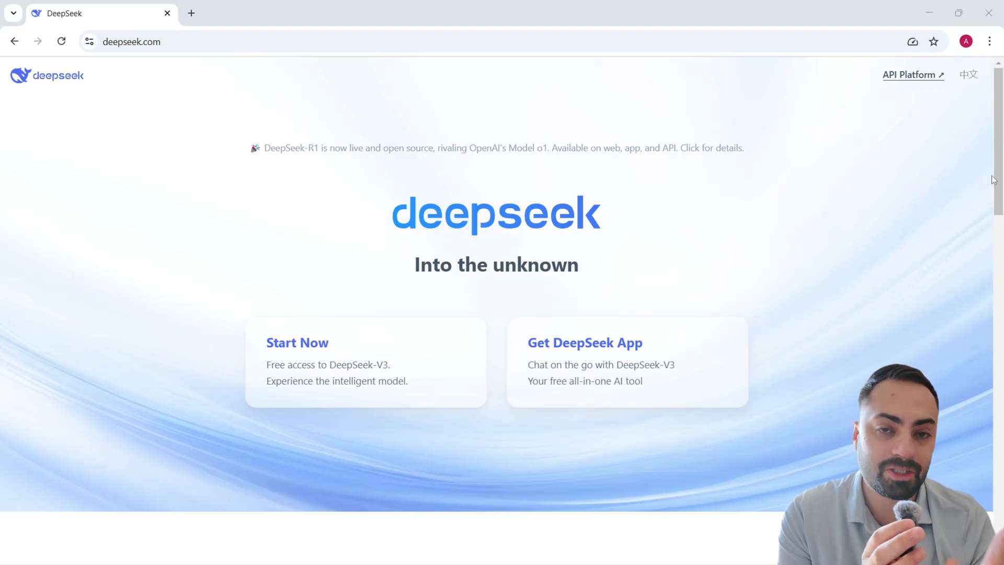
scroll(down, 3)
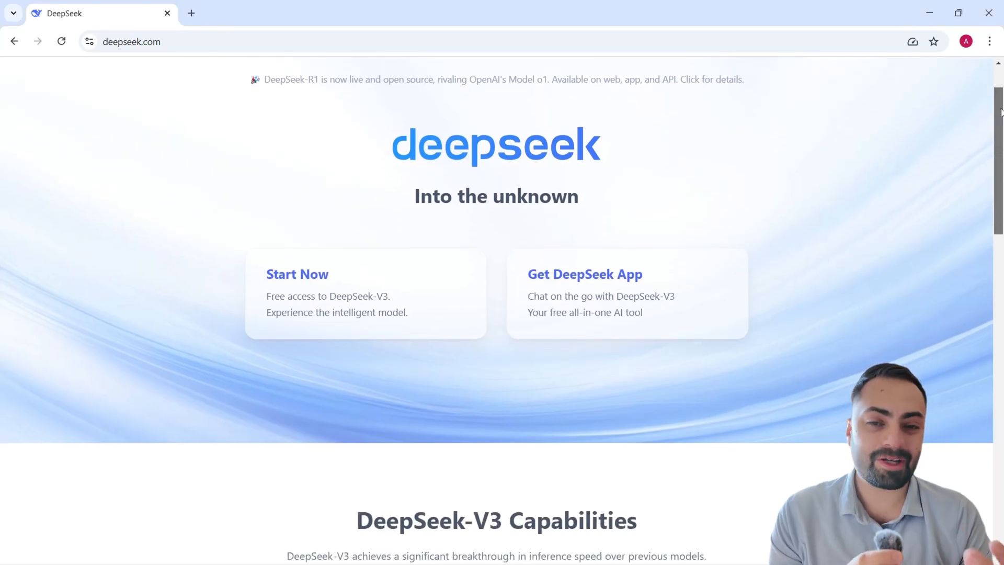
scroll(down, 3)
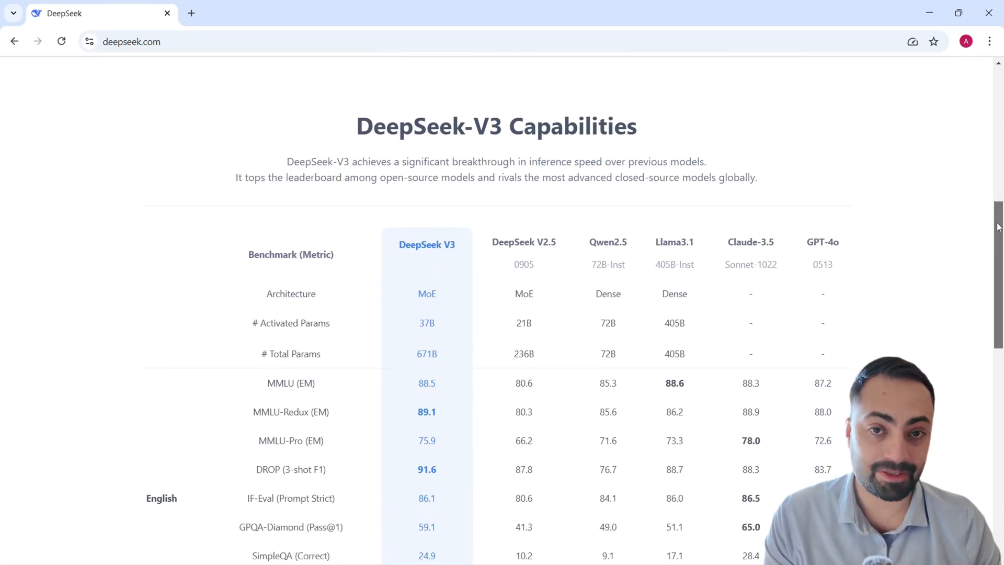
scroll(down, 3)
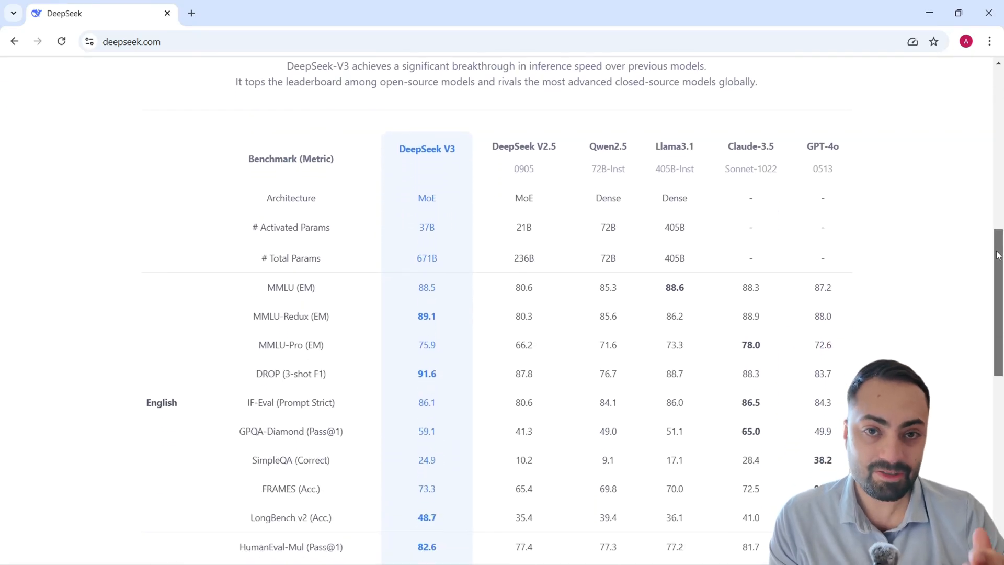
scroll(down, 3)
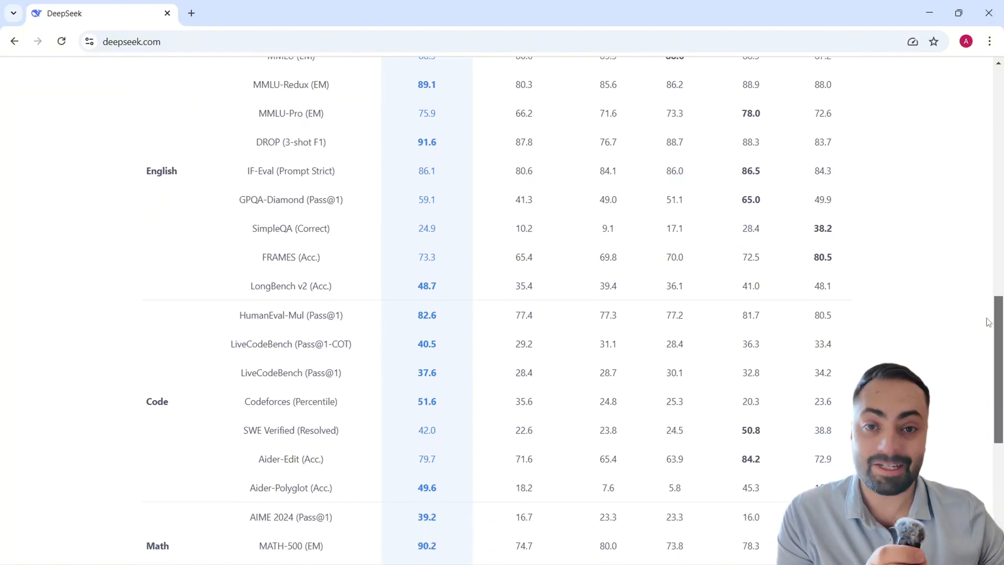
scroll(down, 3)
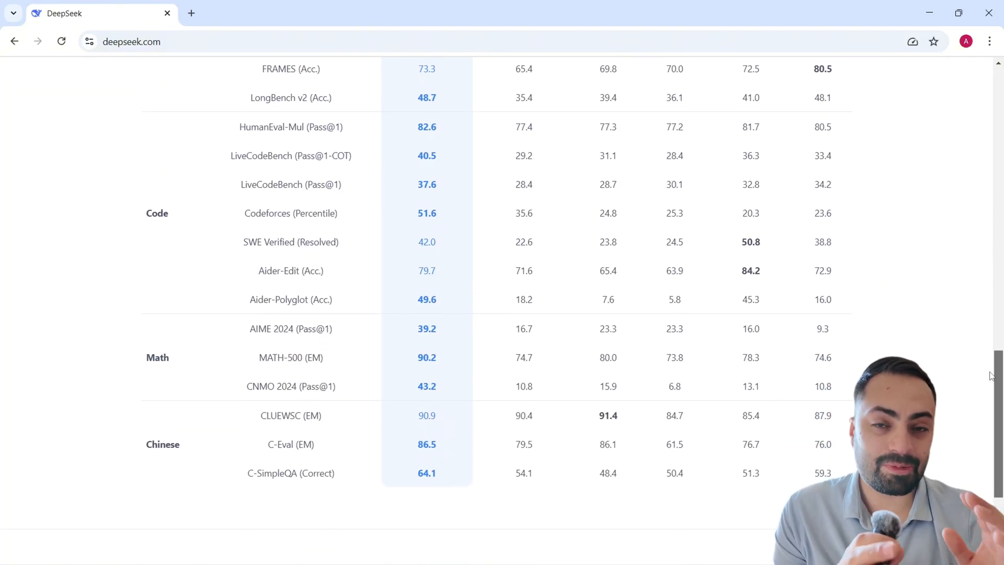
scroll(down, 3)
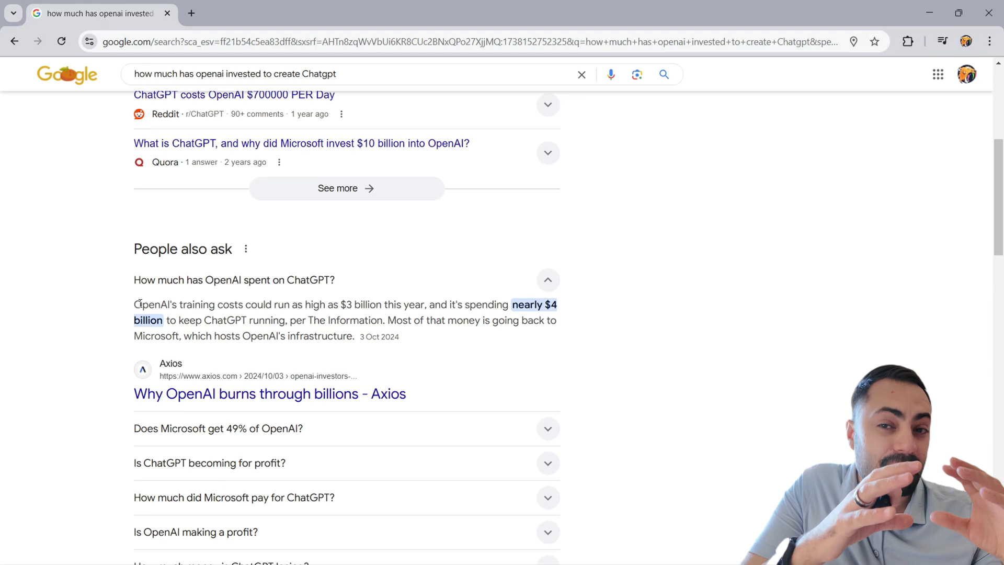
- Highlight OpenAI's nearly $4 billion spending and DeepSeek's $6 million cost in the search snippets
drag(135, 304, 310, 336)
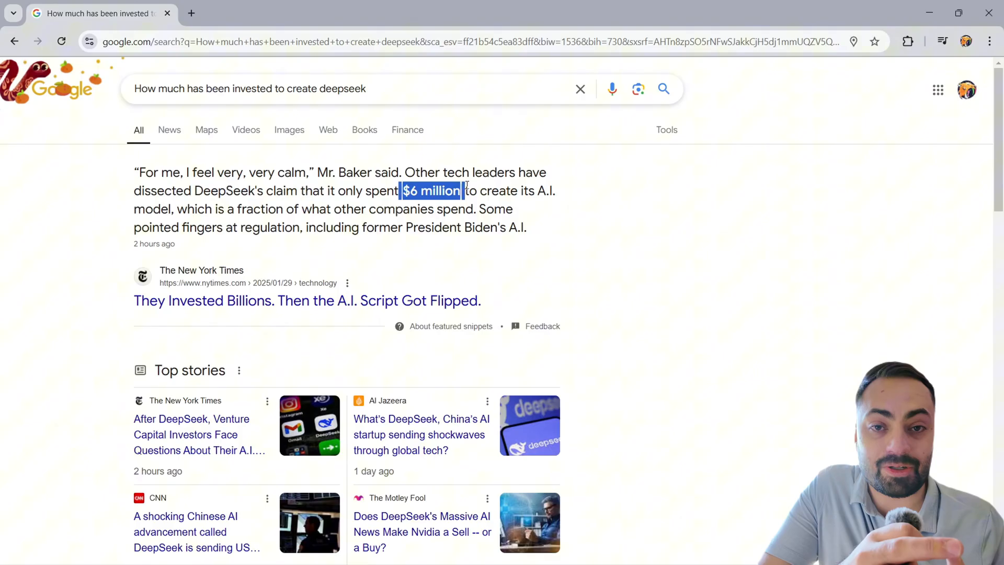
drag(461, 190, 513, 209)
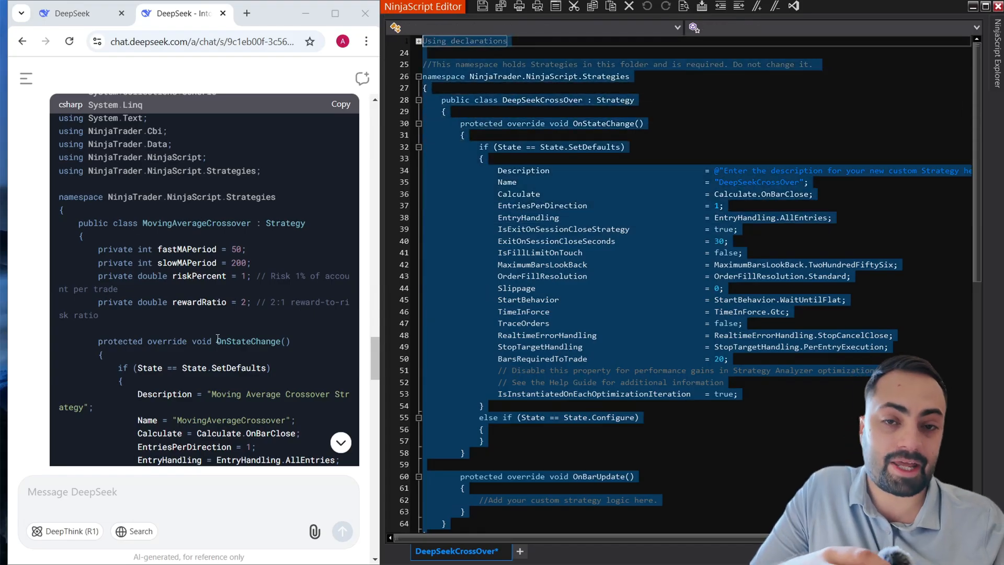
- Scroll through DeepSeek's NinjaTrader 8 crossover strategy code and usage steps in the chat
scroll(down, 3)
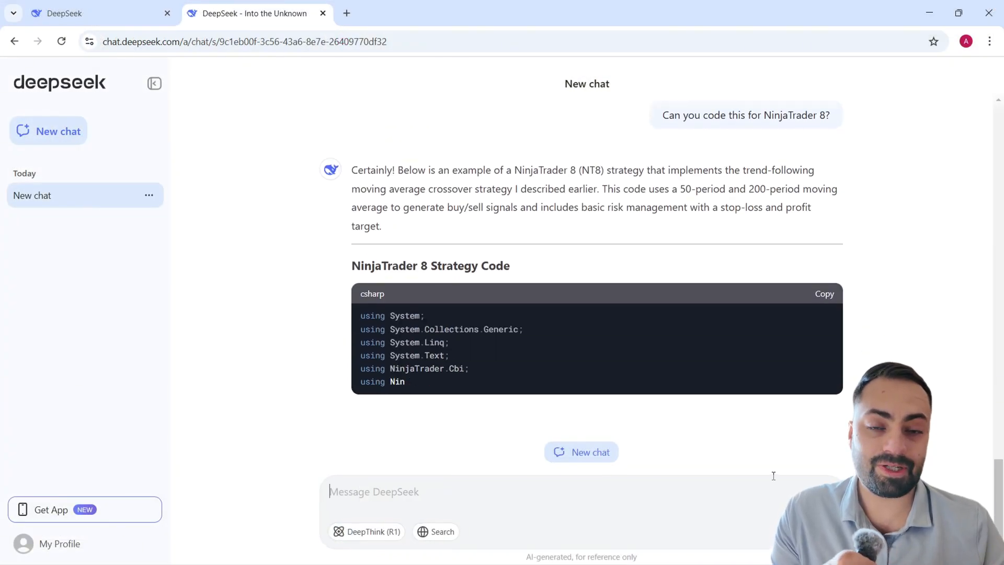
scroll(down, 3)
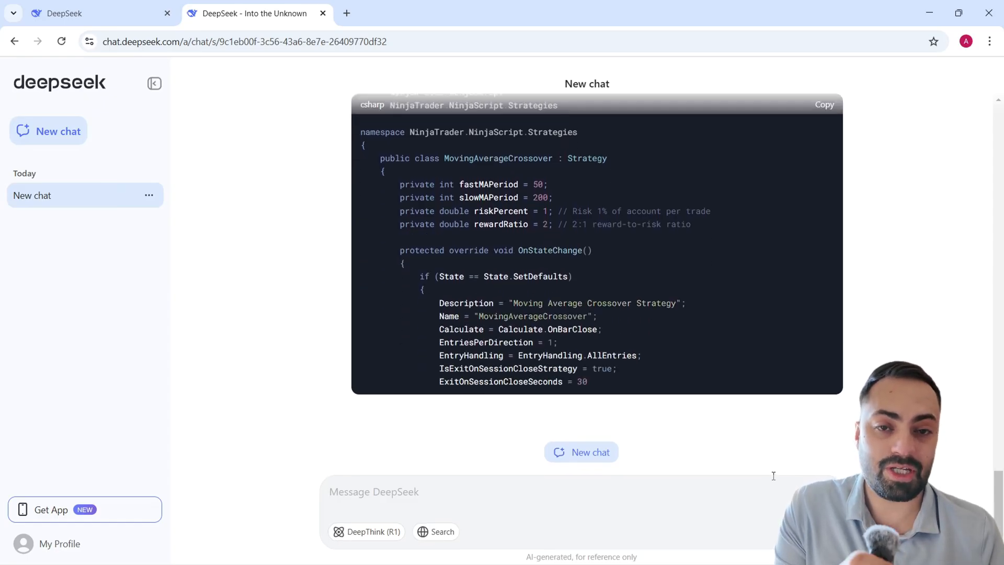
scroll(down, 3)
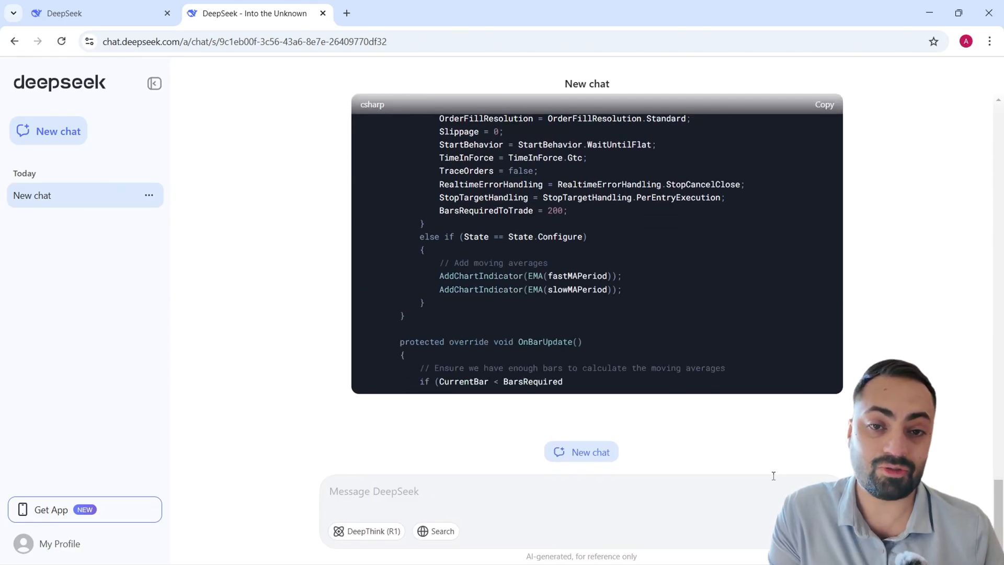
scroll(down, 3)
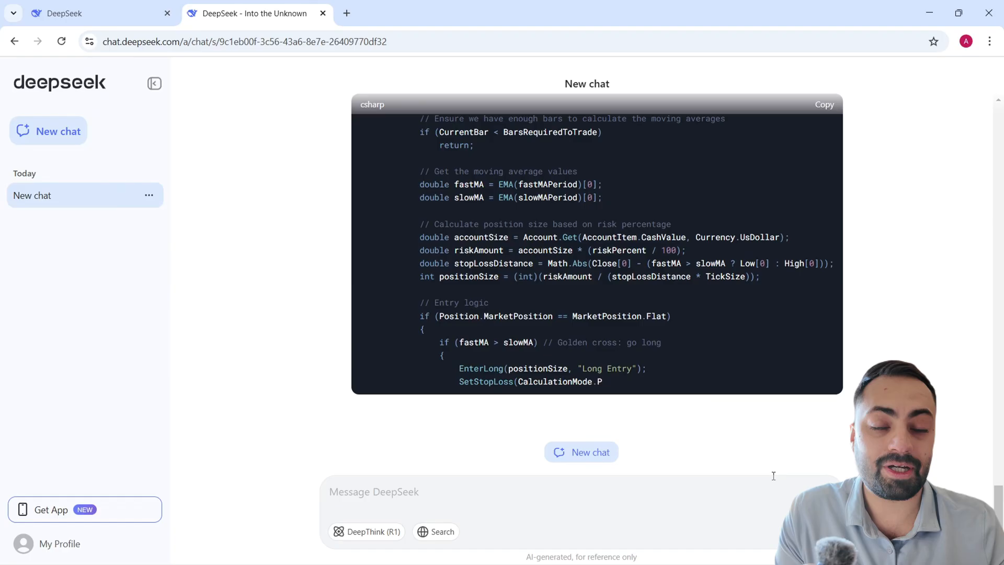
scroll(down, 3)
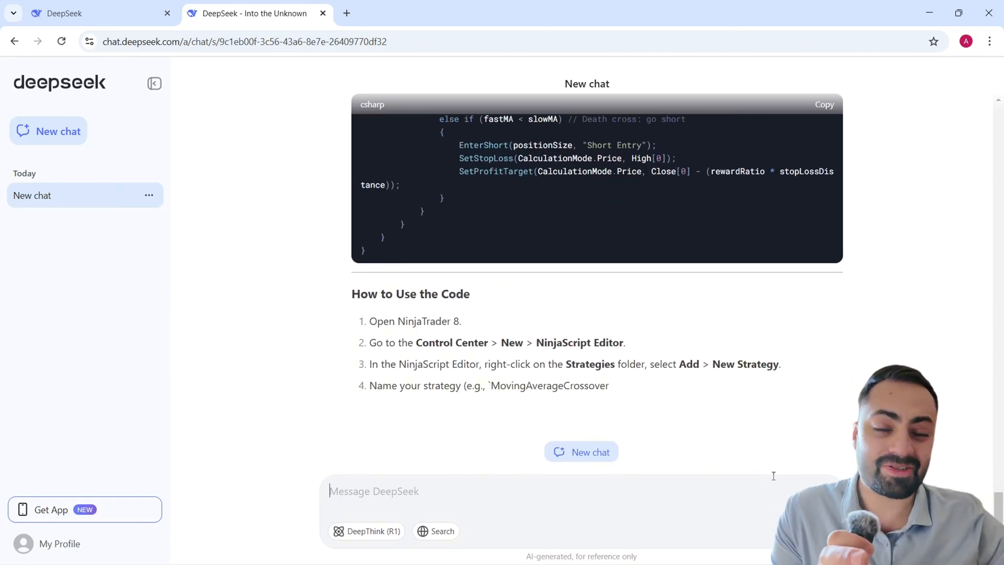
scroll(down, 3)
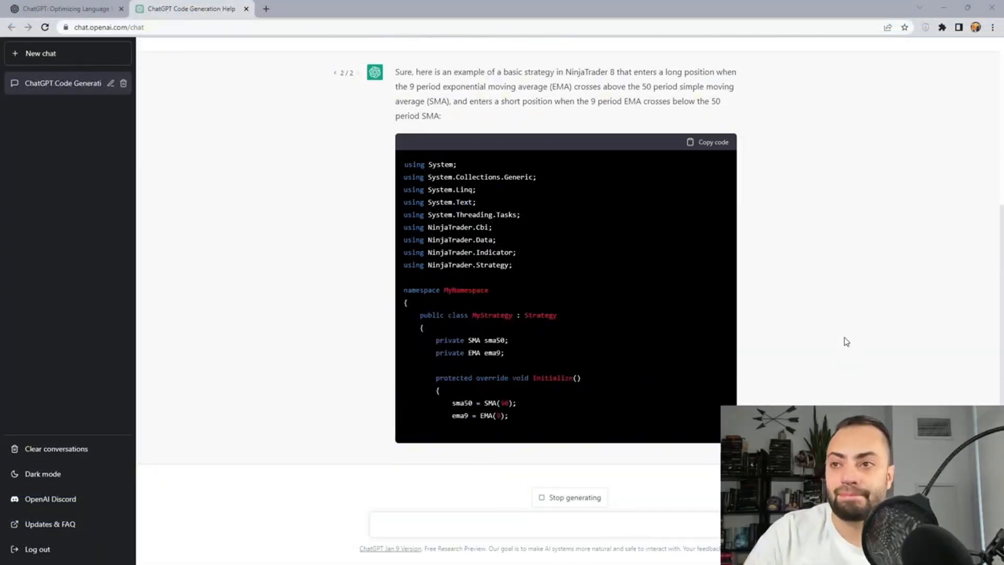
scroll(down, 3)
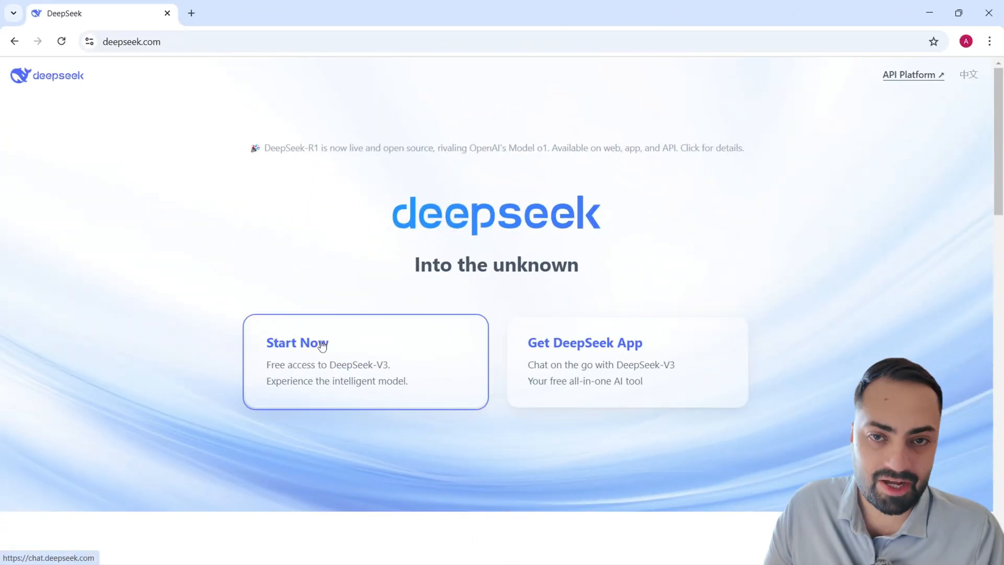
- Send a new chat asking 'can you help me build a profitable Futures' trading strategy
click(296, 342)
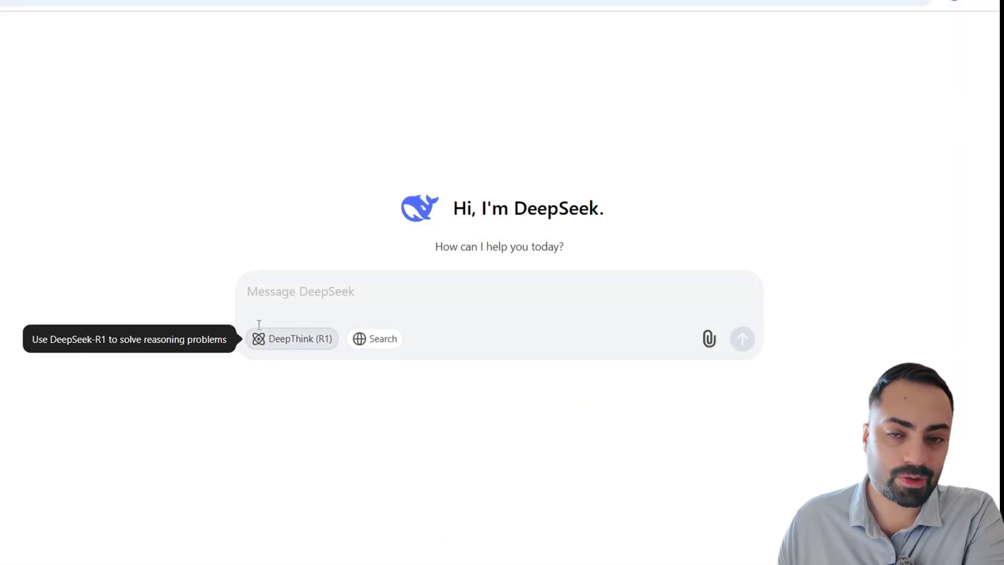
text(c)
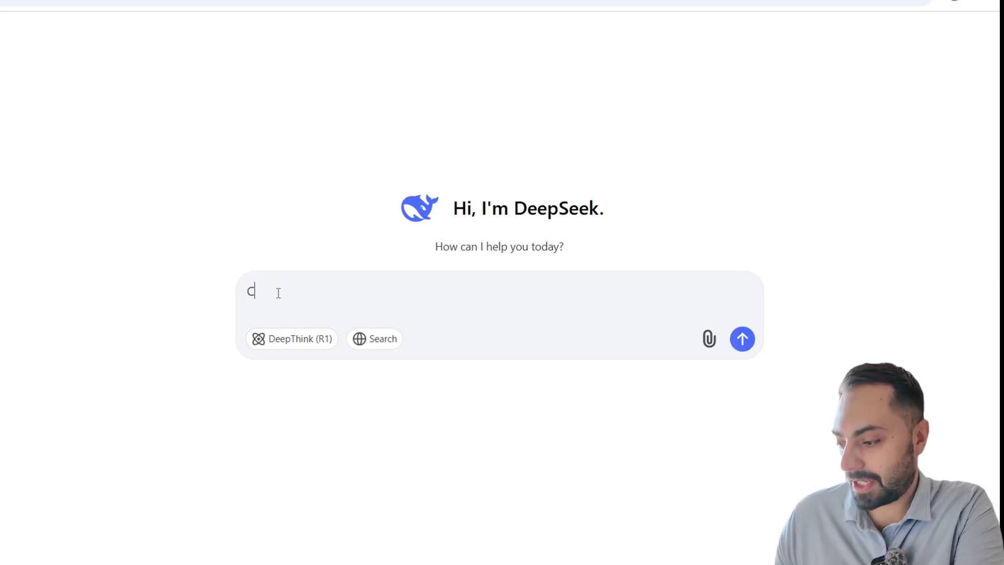
text(an you help me build a profitable Futures)
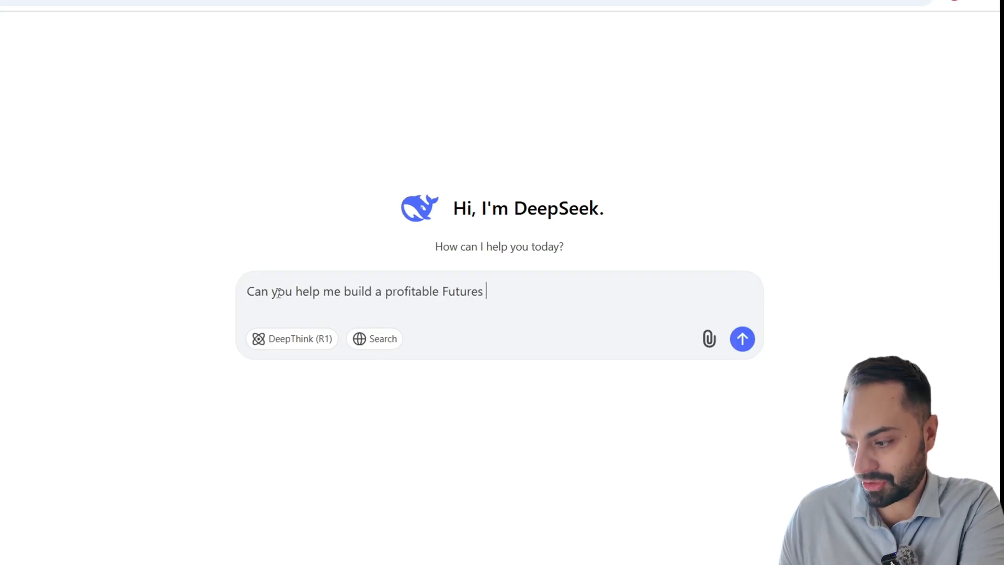
click(742, 339)
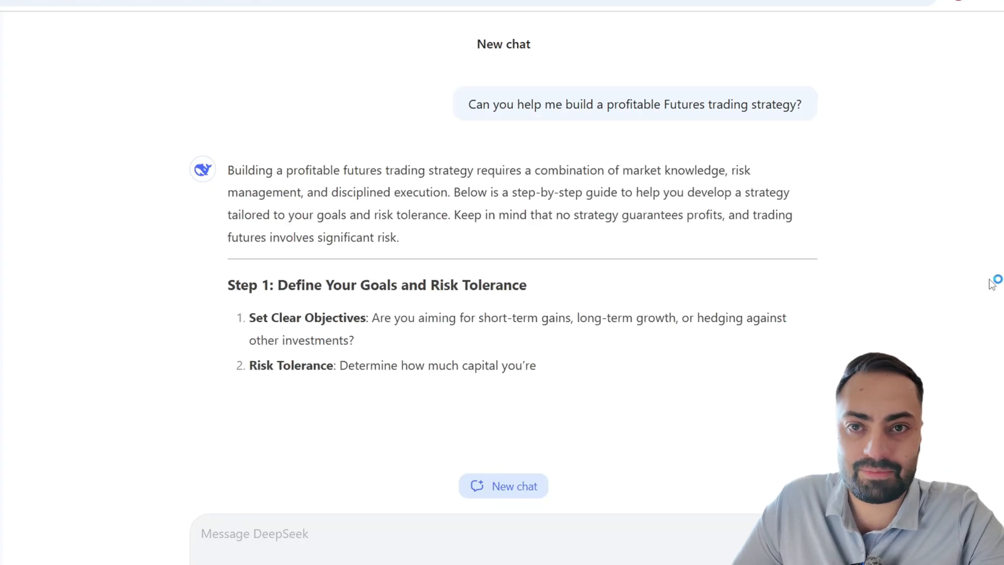
- Read the seven-step futures strategy answer and begin the follow-up 'Can you code this for Ni'
scroll(down, 3)
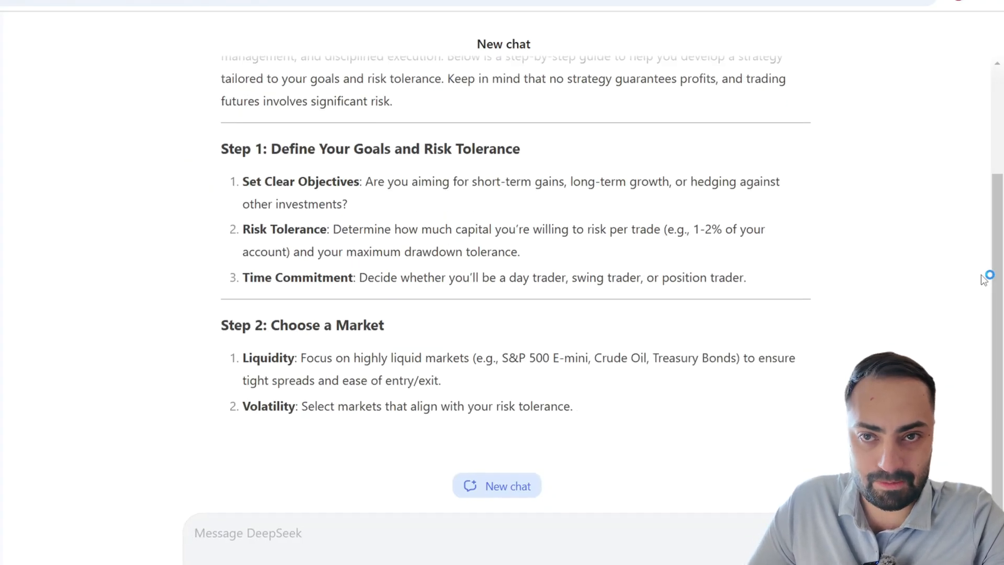
scroll(down, 3)
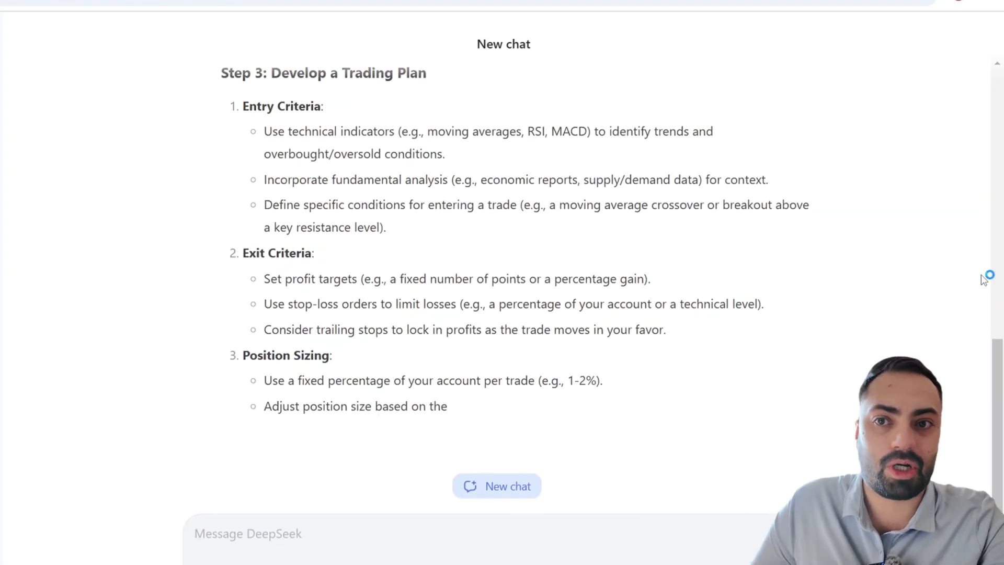
scroll(down, 3)
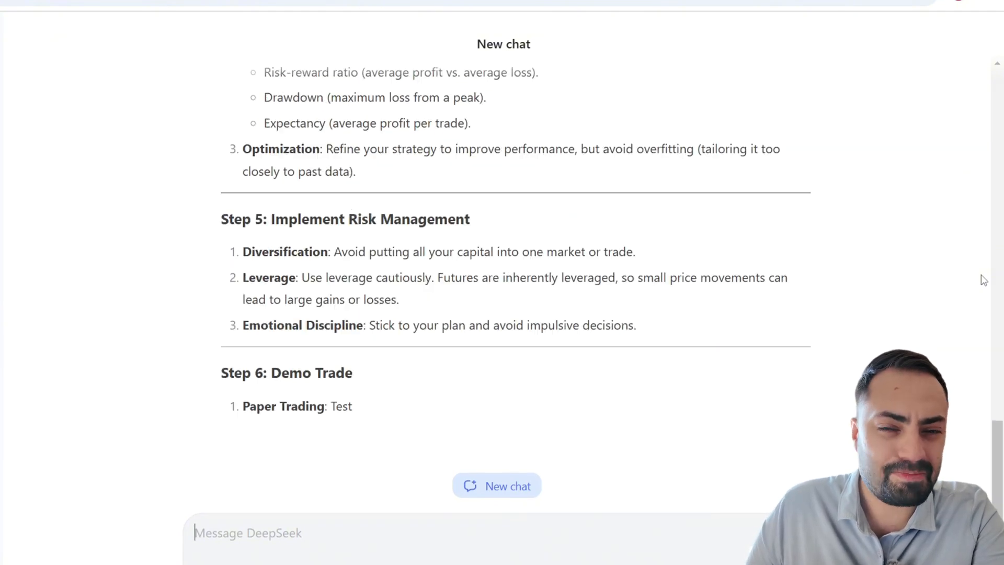
scroll(down, 3)
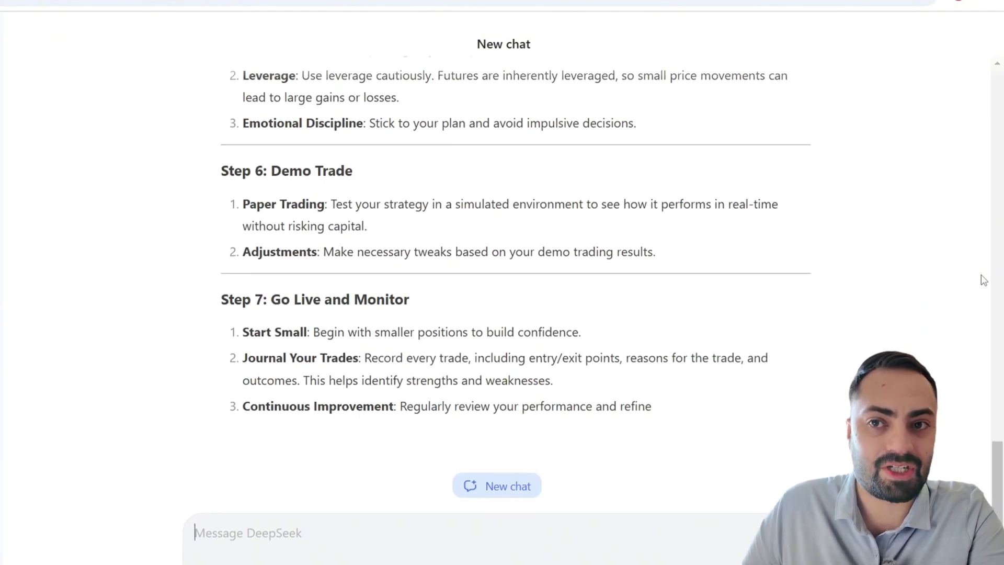
scroll(down, 3)
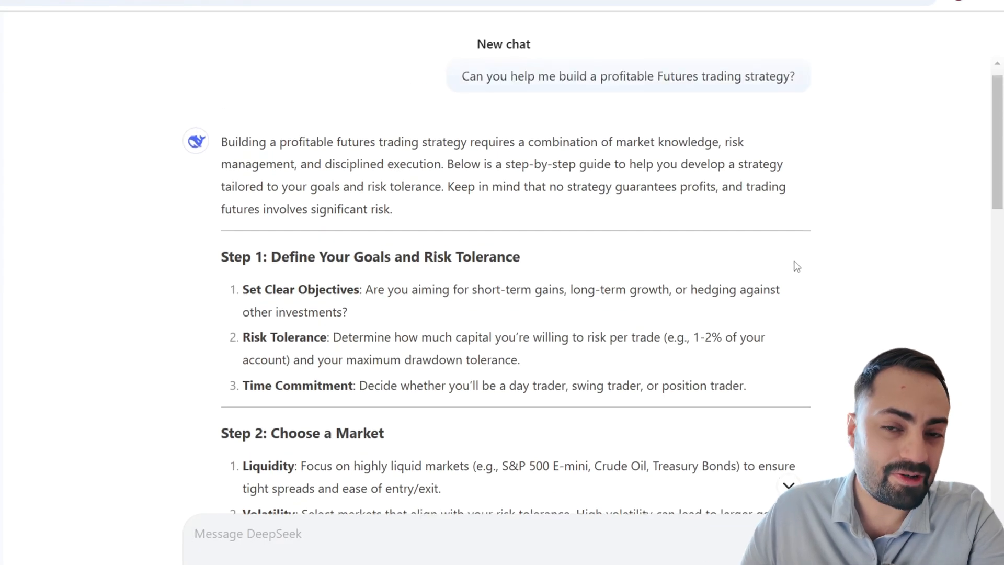
scroll(down, 3)
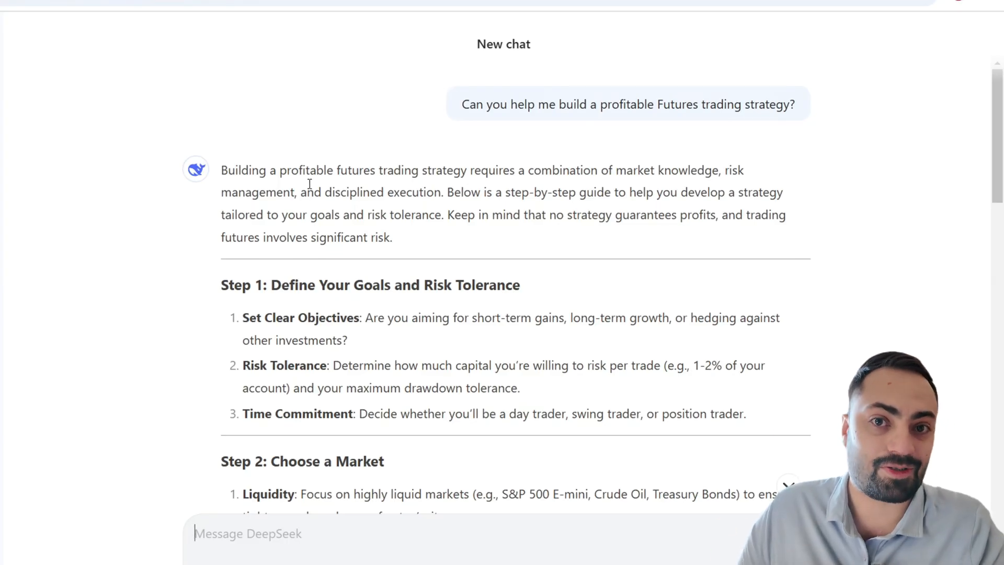
text(Can you code this for Ni)
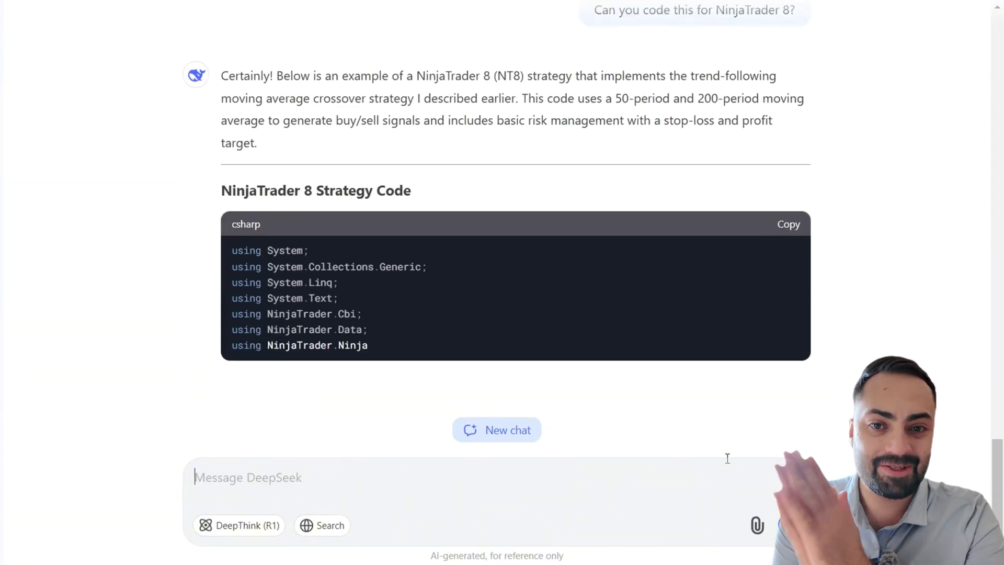
scroll(down, 3)
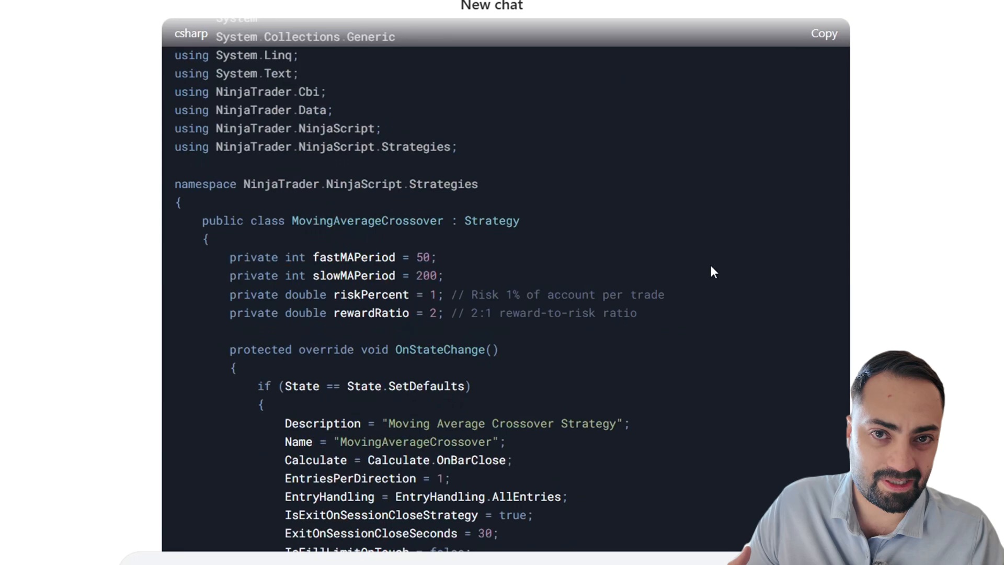
scroll(down, 3)
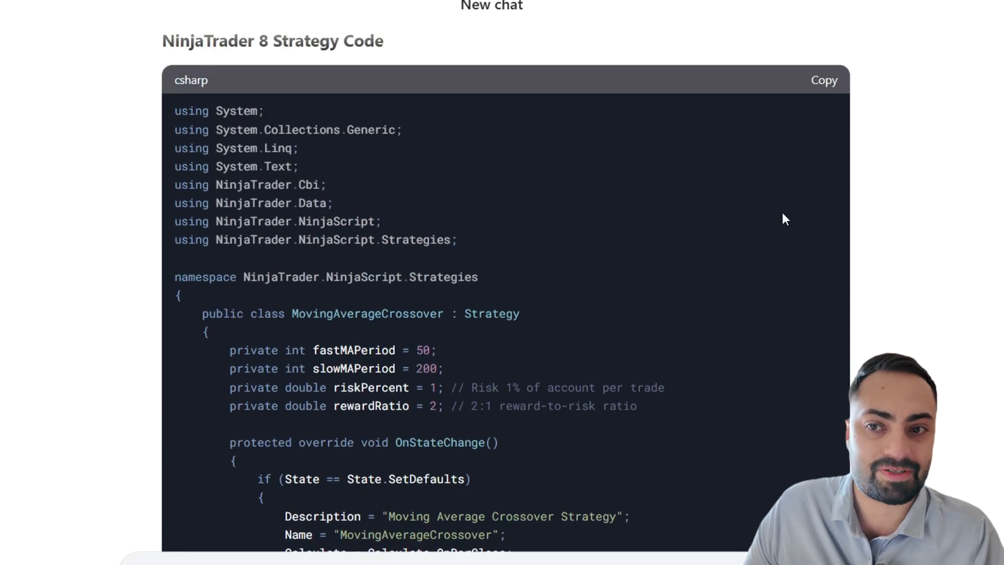
scroll(down, 3)
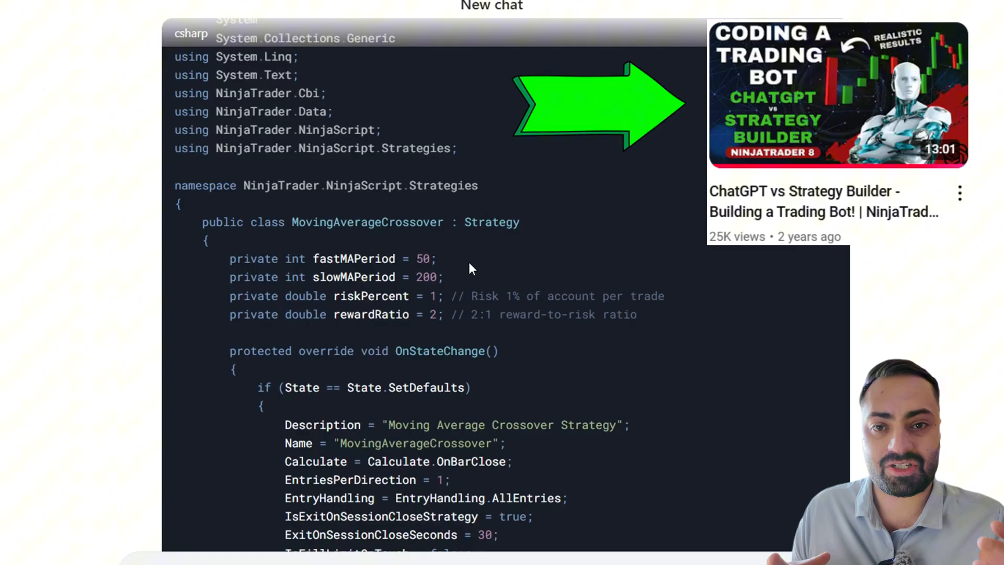
scroll(down, 3)
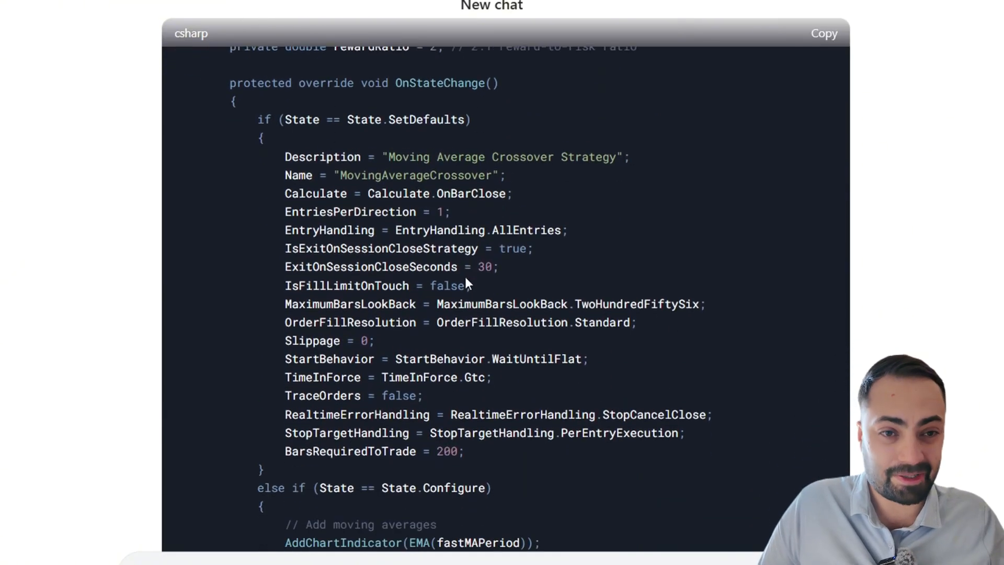
scroll(down, 3)
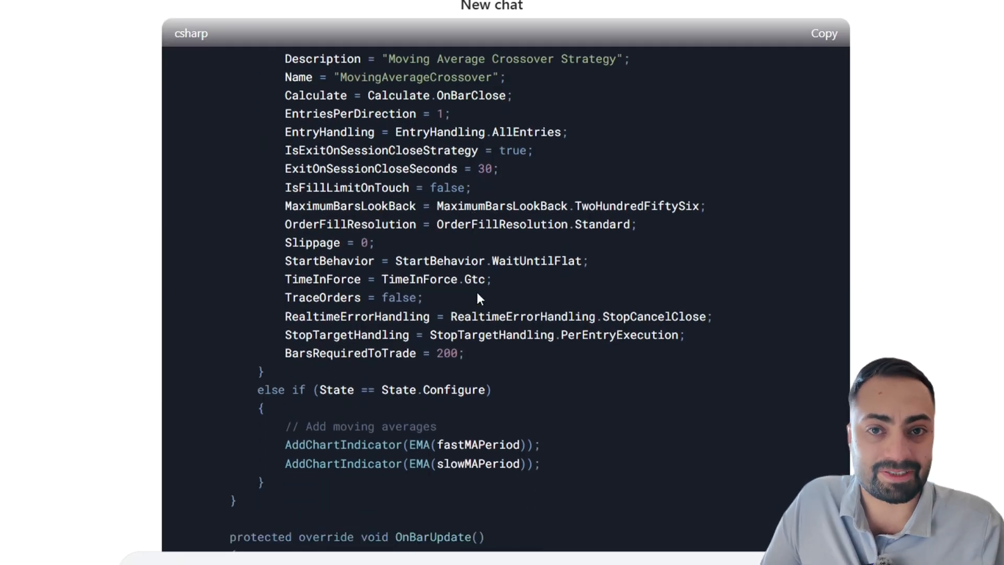
scroll(down, 3)
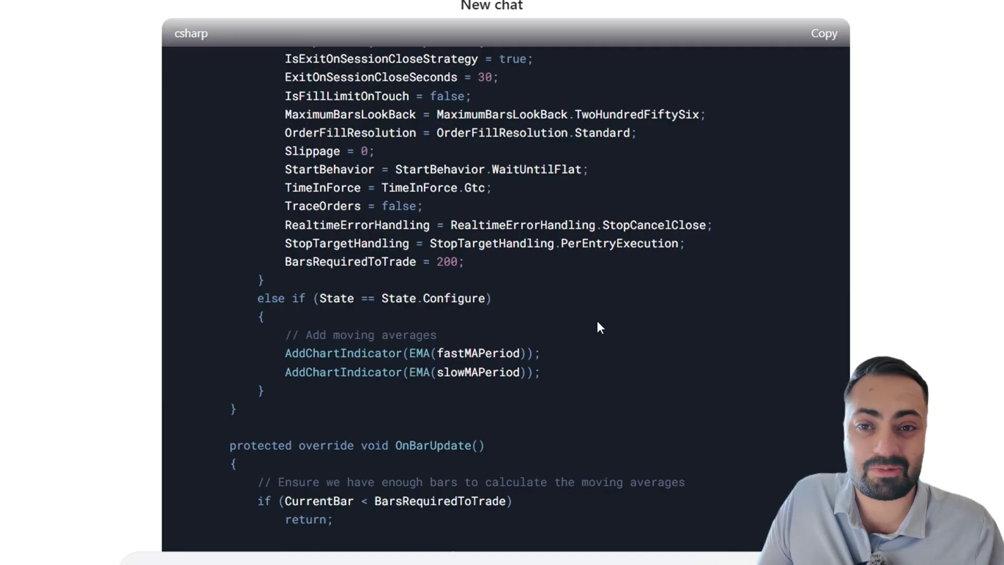
mouse_move(368, 351)
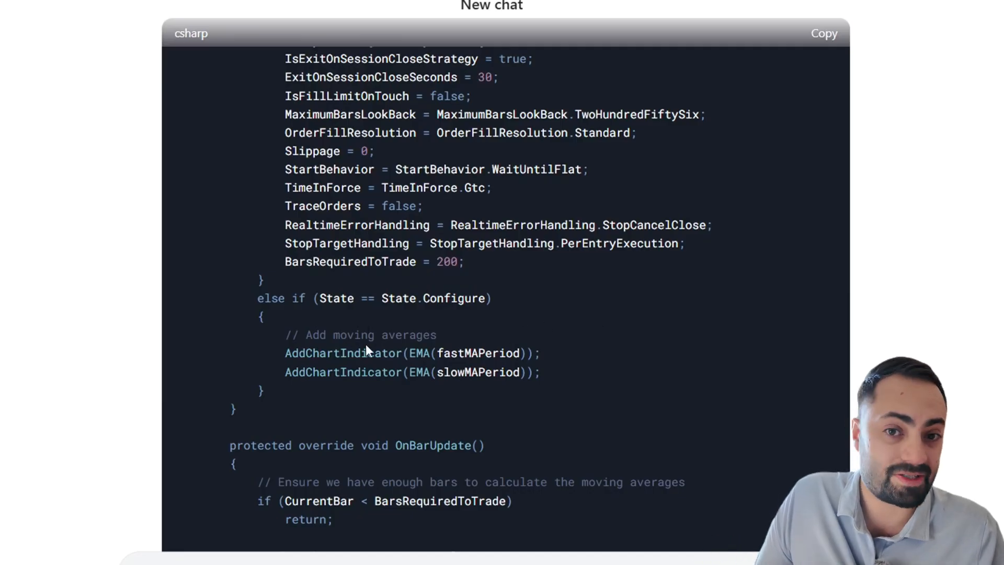
scroll(down, 3)
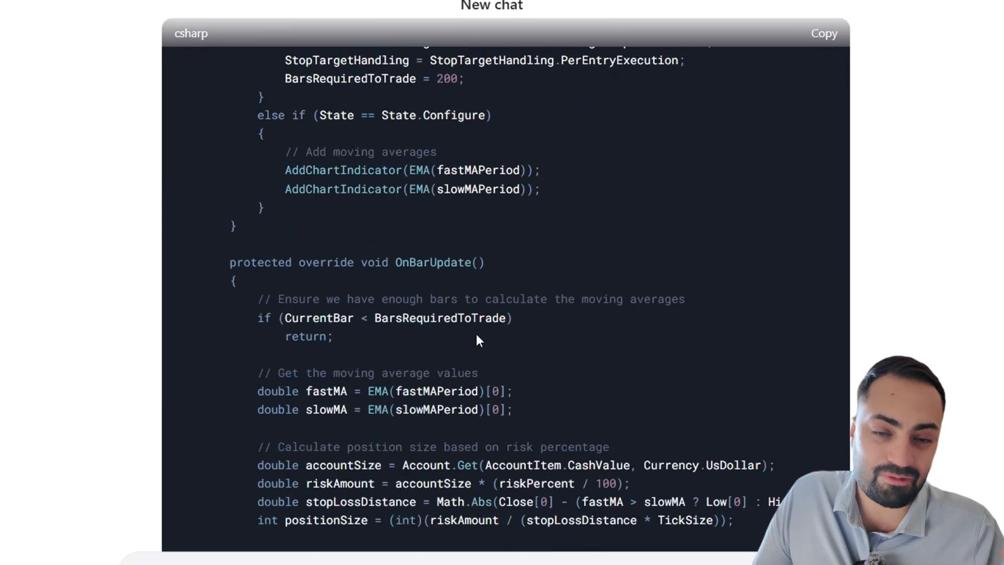
mouse_move(554, 325)
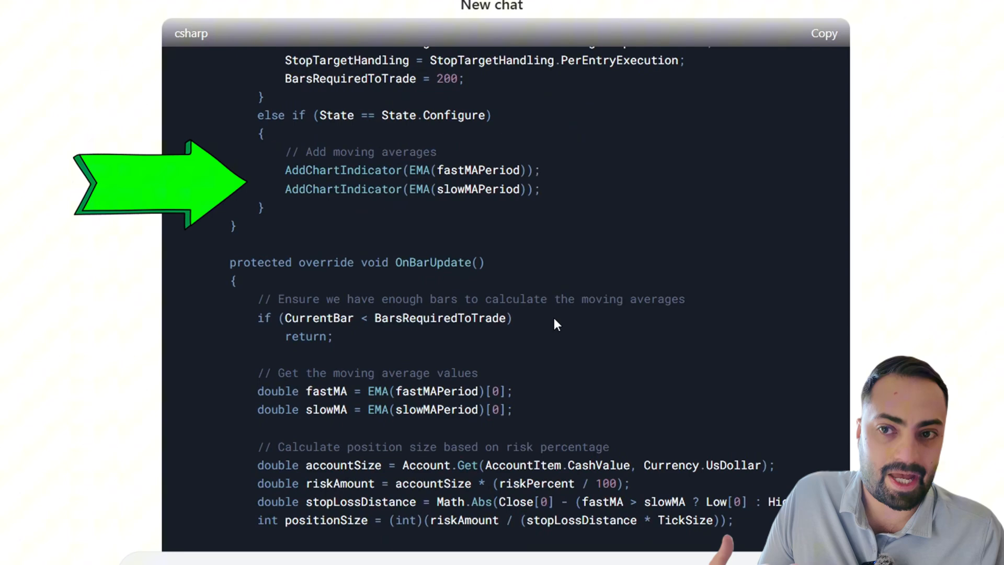
mouse_move(503, 188)
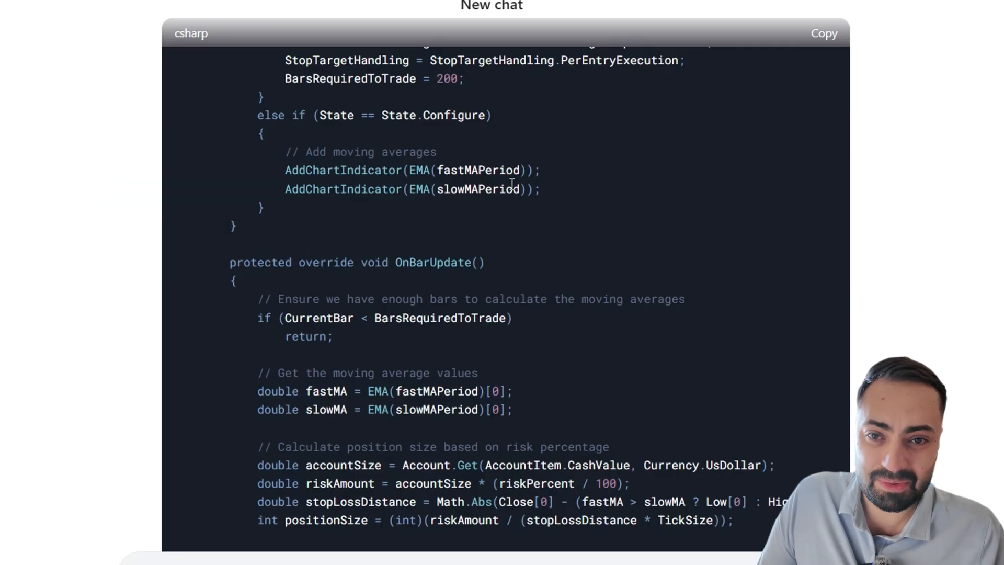
drag(540, 169, 269, 189)
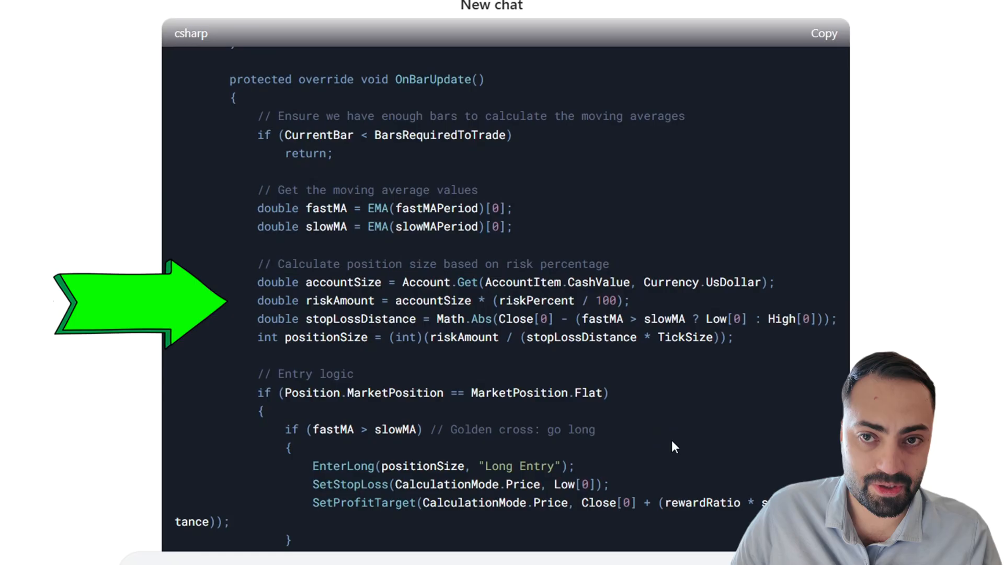
mouse_move(637, 440)
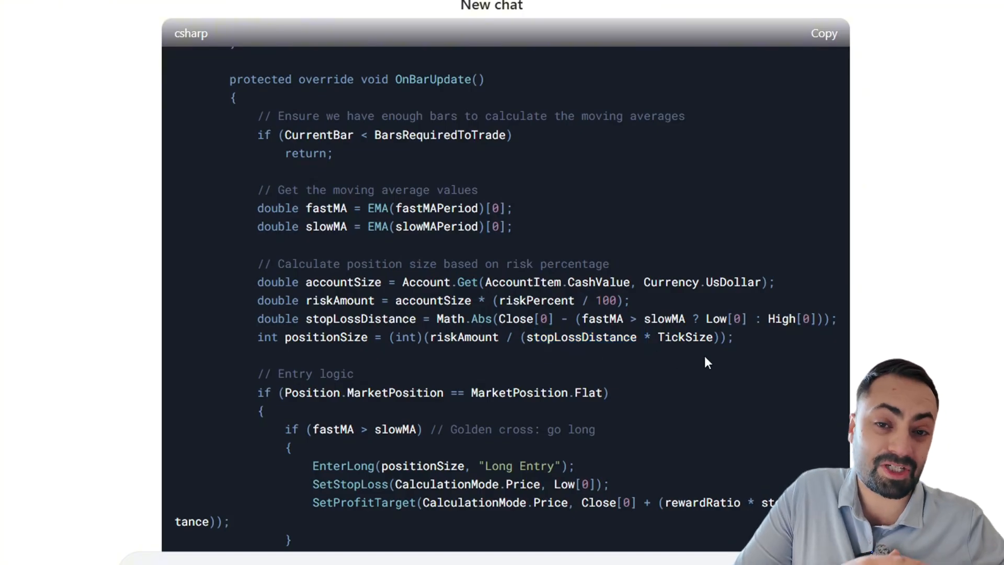
scroll(down, 3)
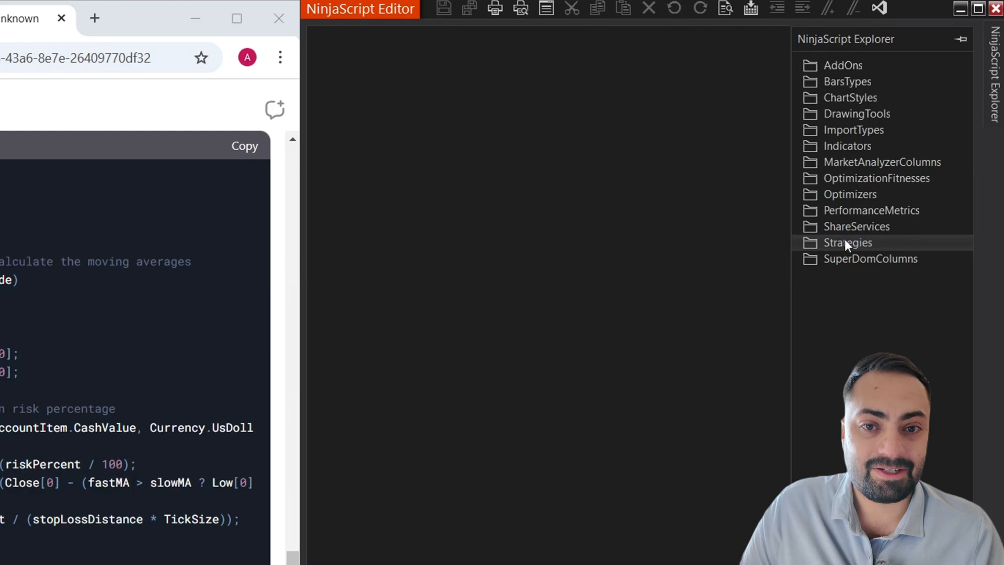
- Add a new strategy under Strategies with the pasted DeepSeek code and compile it
right_click(848, 241)
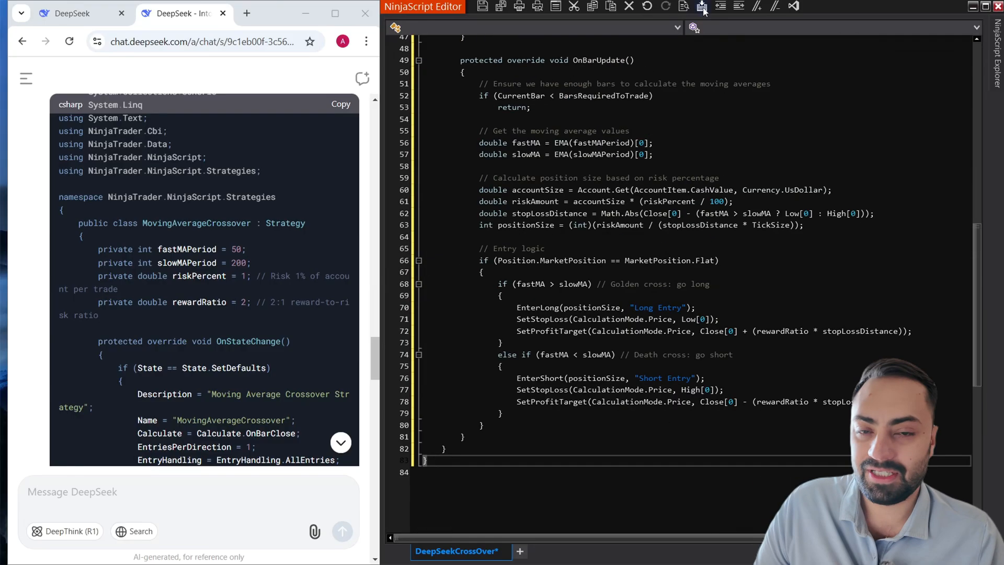
click(483, 6)
text(What is the)
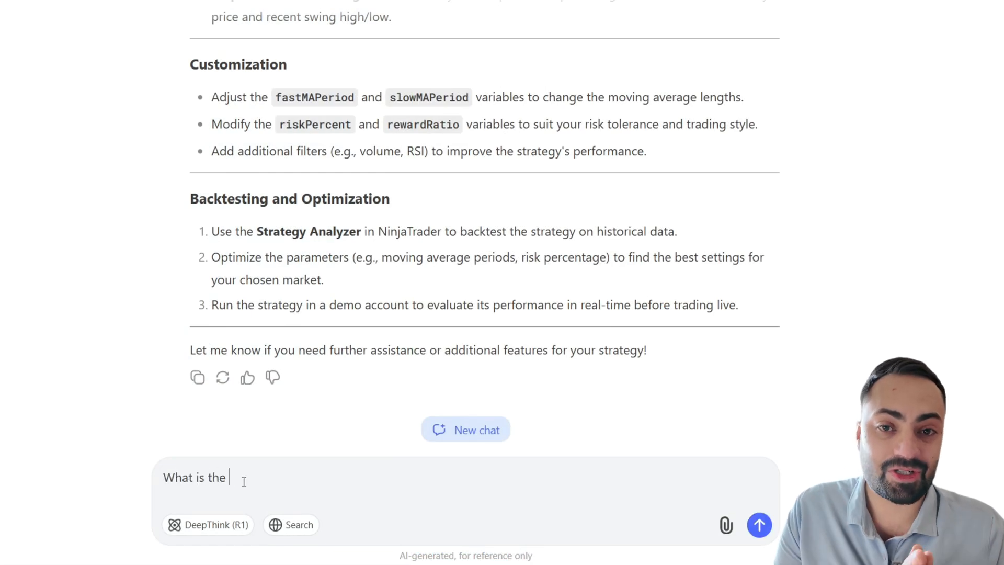
- Ask which futures instrument and time frame/bar type suit the strategy and read the answer
text(best Futures instrument to run this on? And best time frame/b)
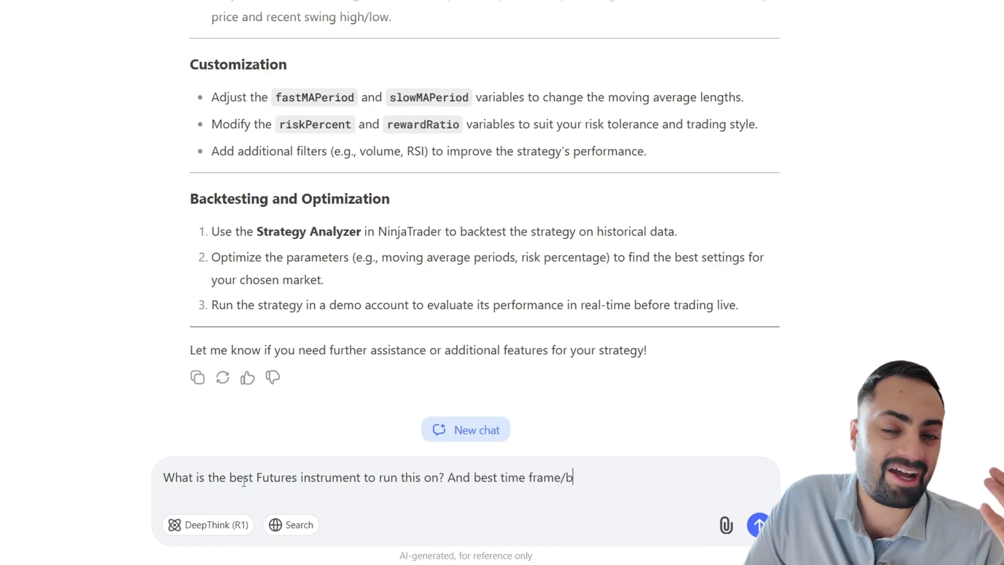
text(ar type?)
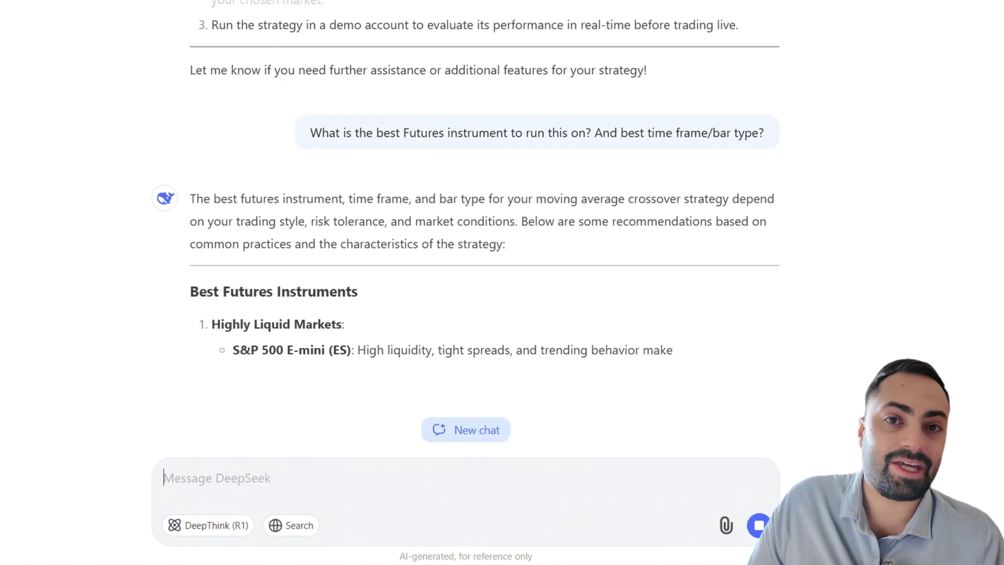
scroll(down, 3)
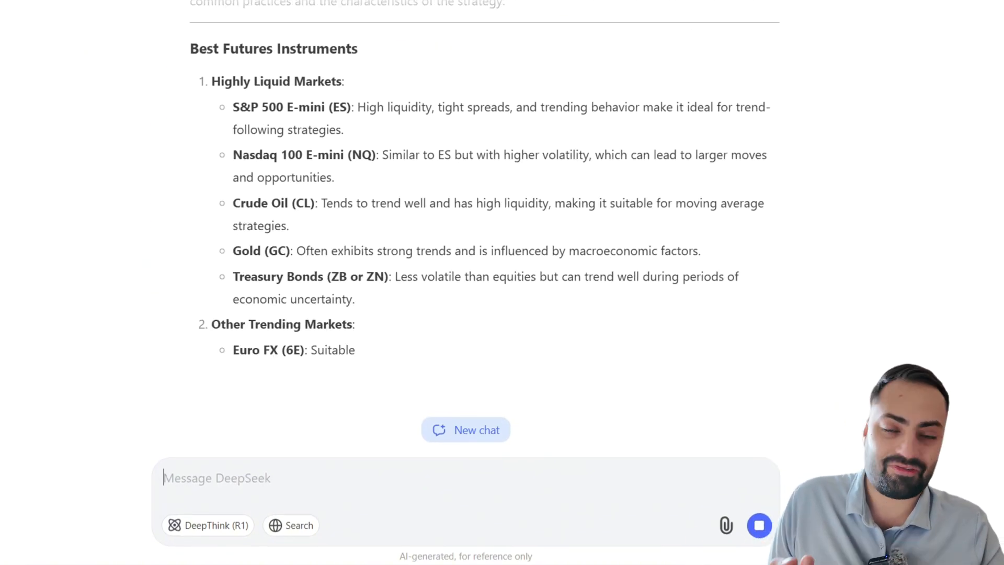
scroll(down, 3)
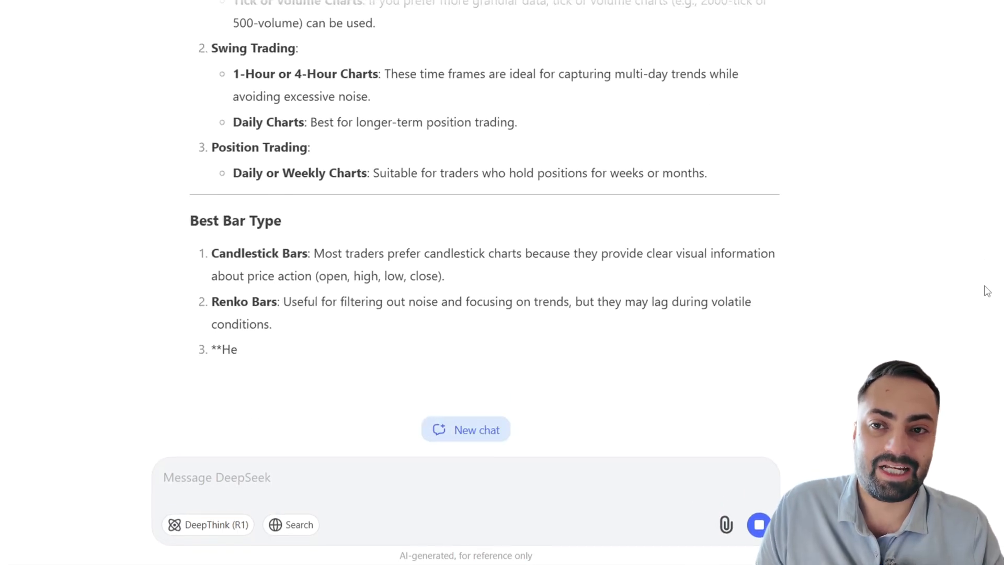
scroll(down, 3)
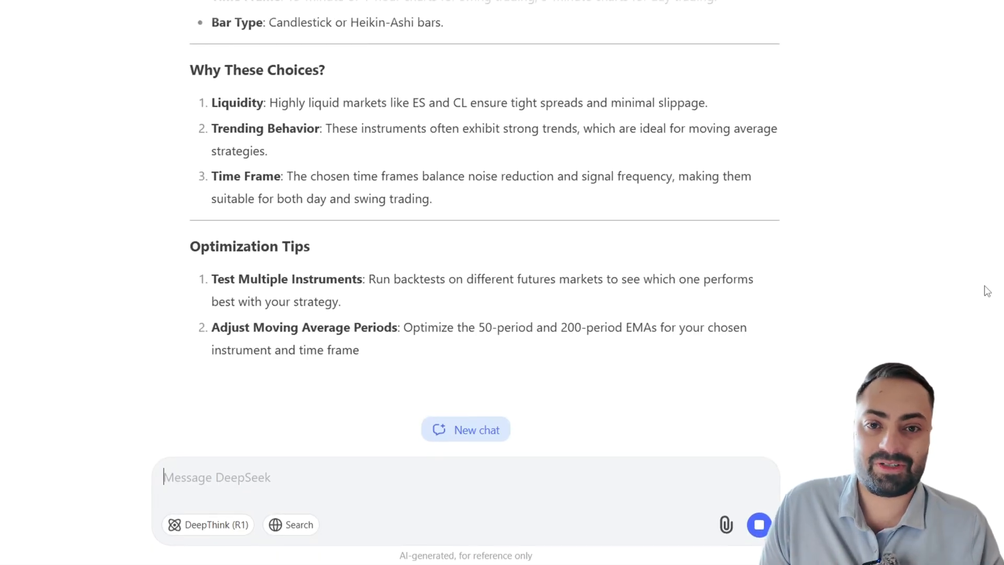
scroll(down, 3)
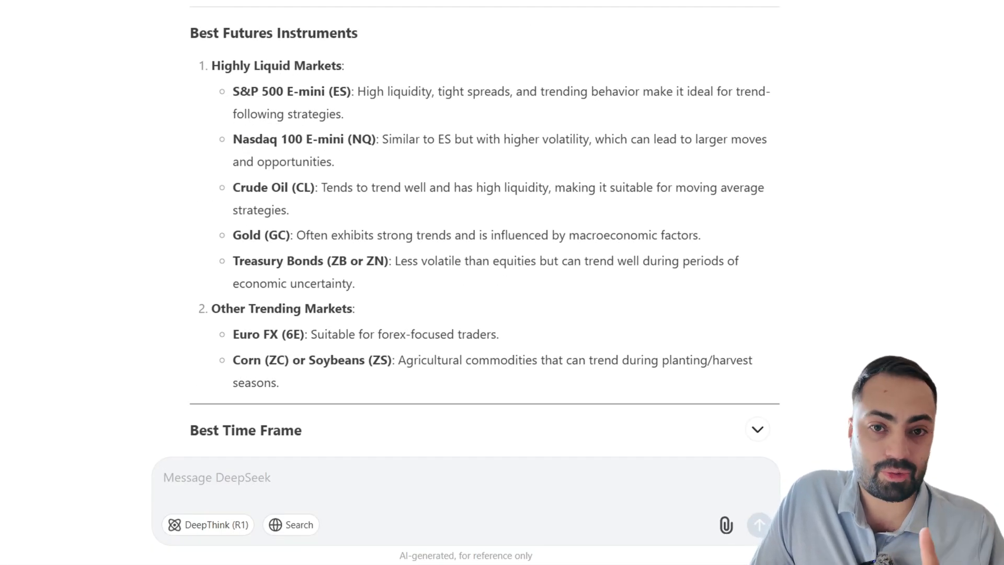
- Select the Nasdaq 100 E-mini (NQ) recommendation in DeepSeek's answer
double_click(291, 91)
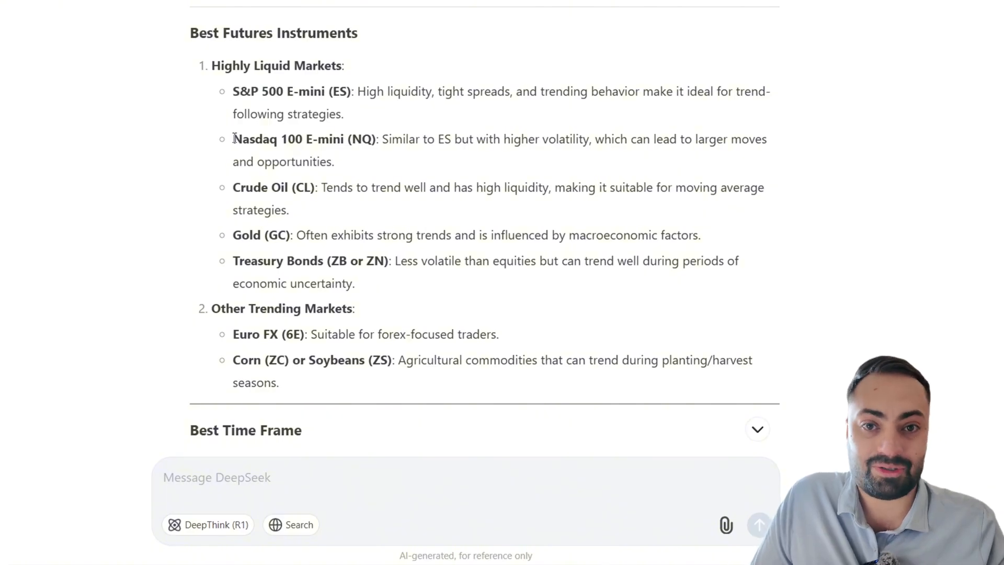
double_click(288, 139)
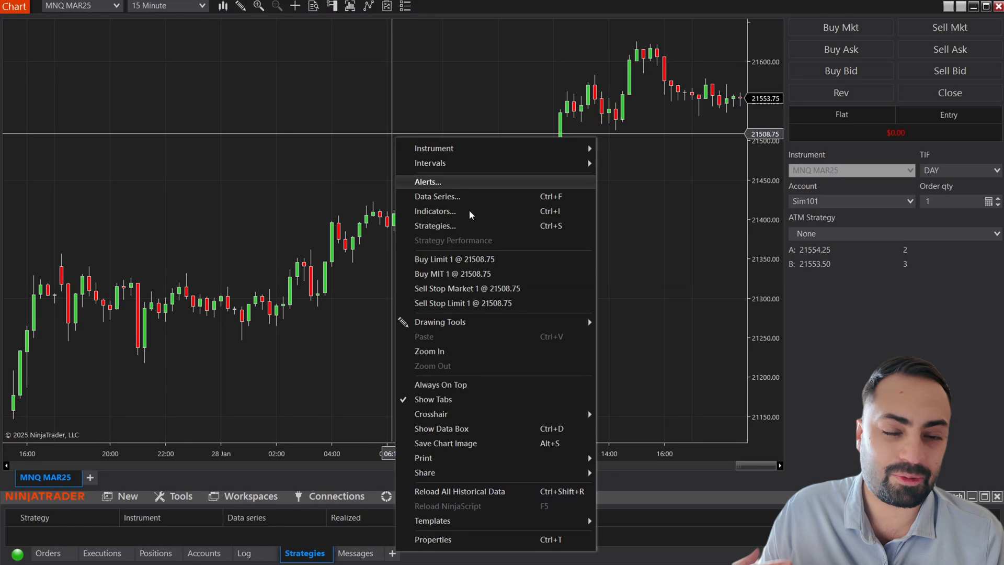
- Replace every MovingAverageCrossover occurrence with DeepSeekCrossOver via Find and Replace
click(435, 226)
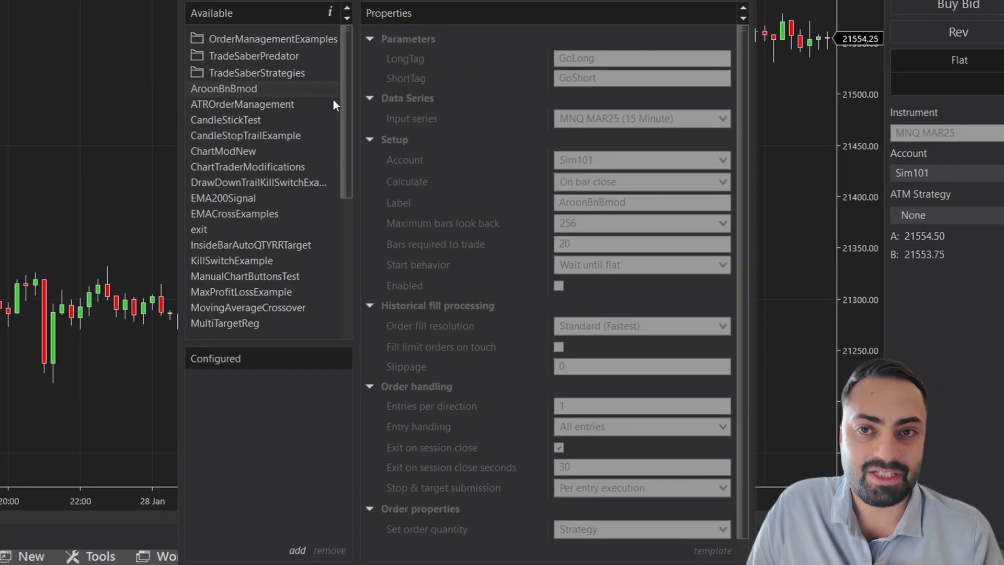
scroll(down, 3)
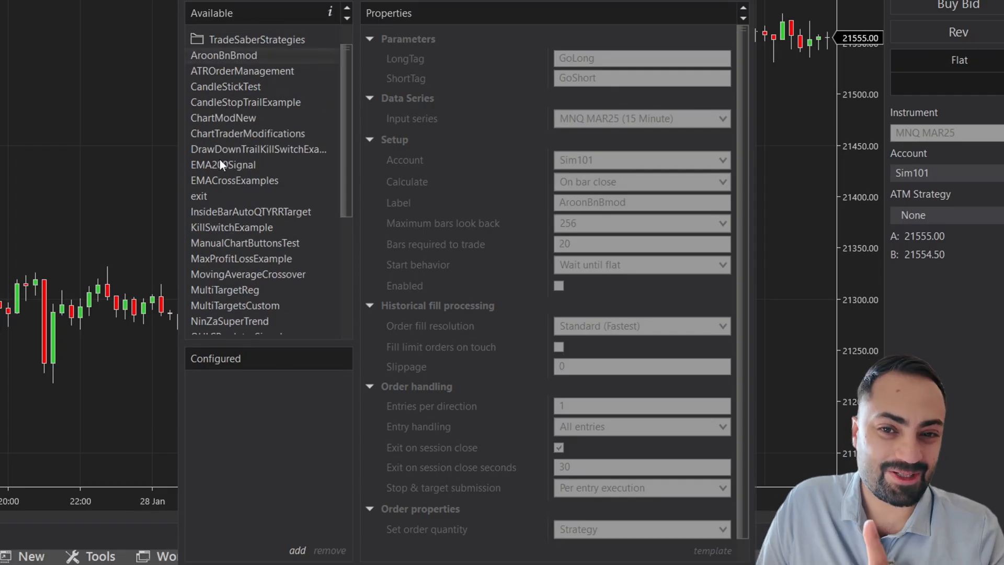
mouse_move(261, 270)
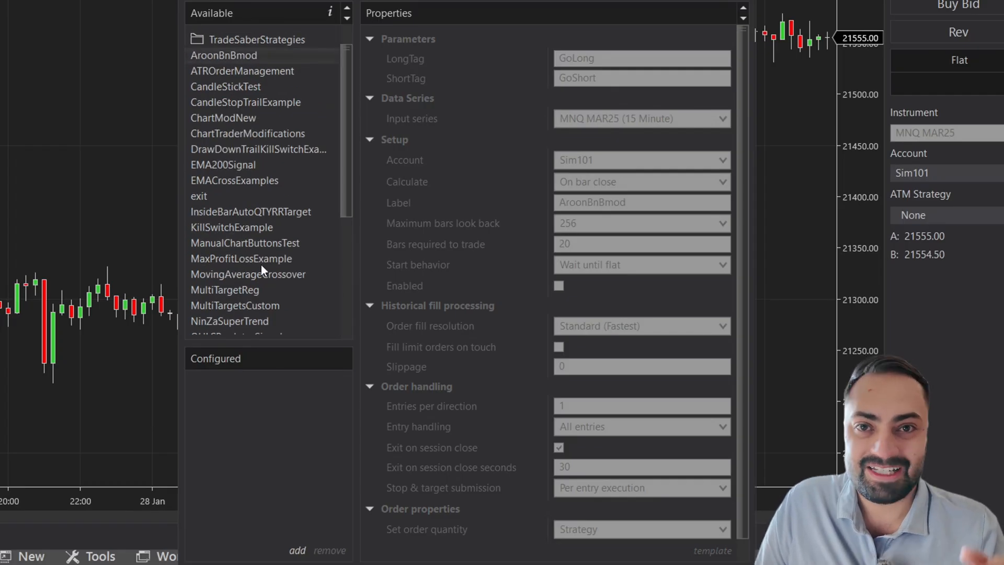
click(248, 274)
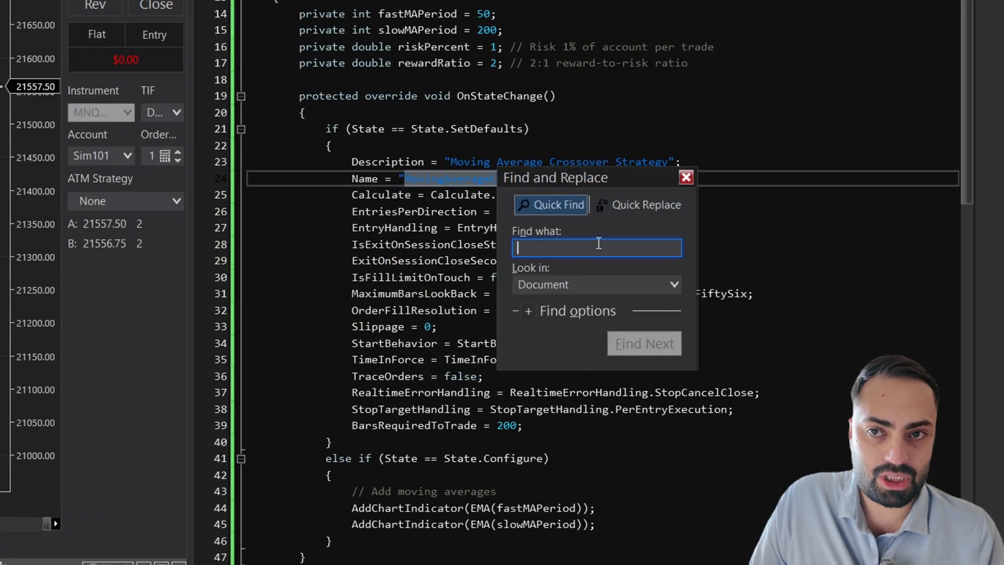
click(646, 205)
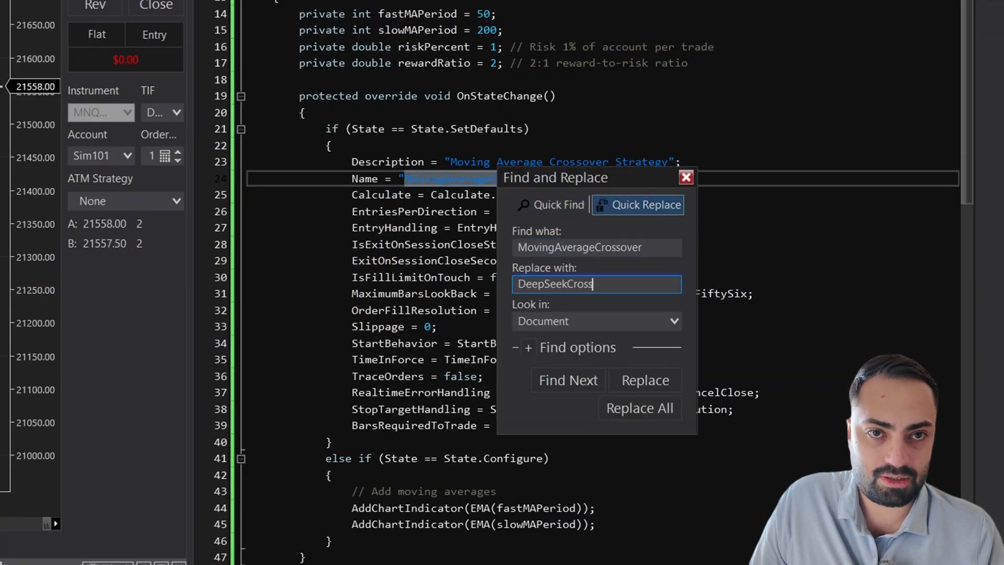
text(Over)
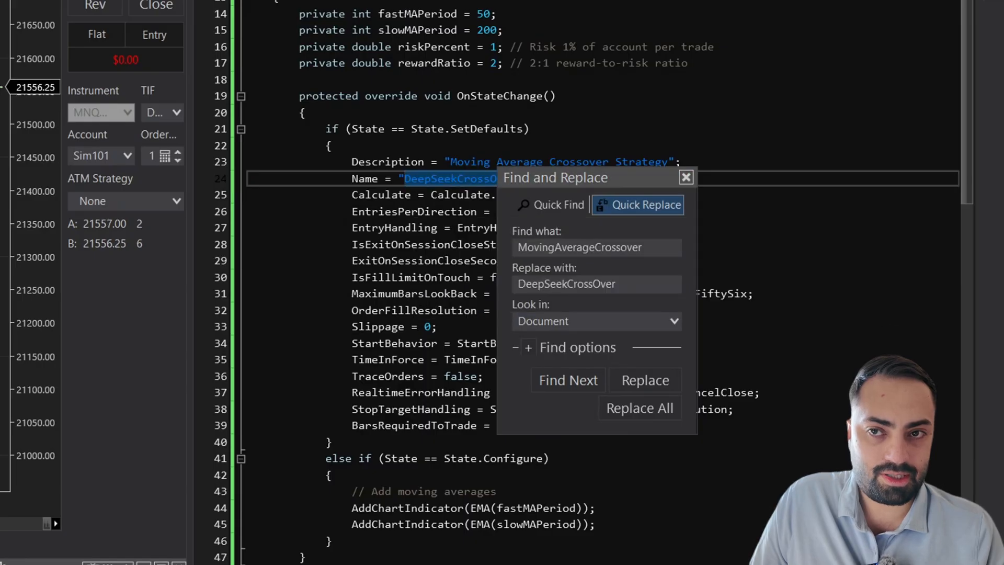
click(685, 178)
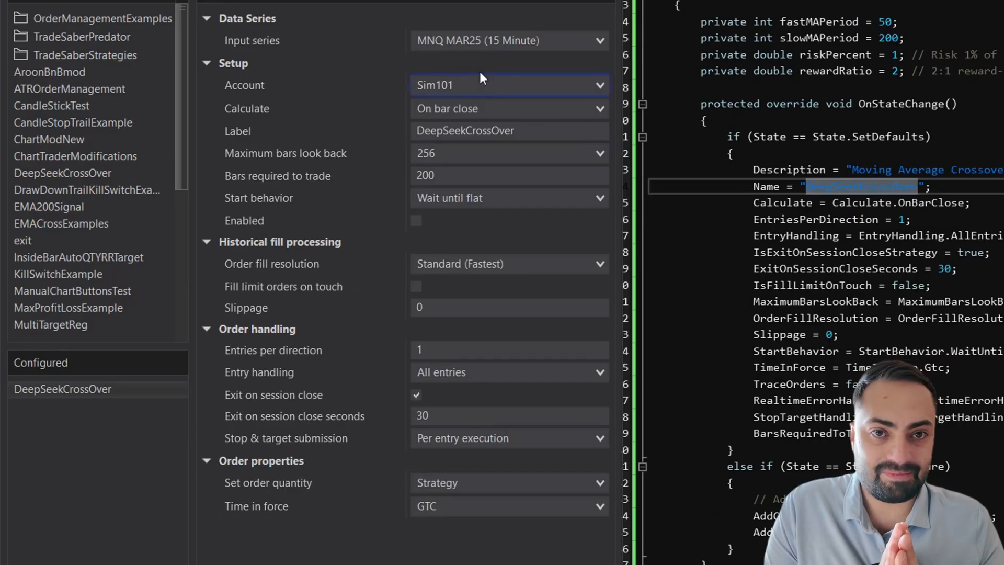
mouse_move(509, 41)
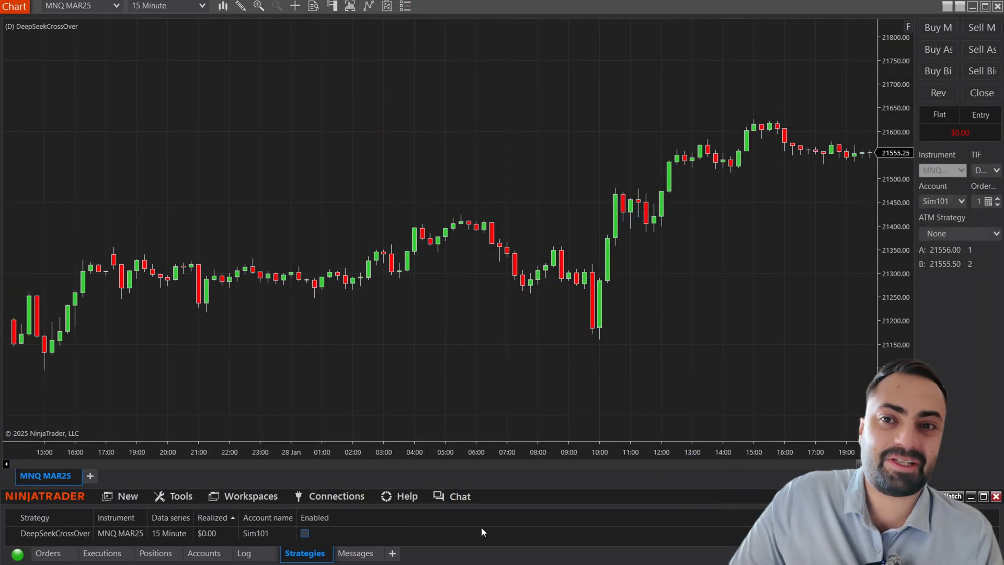
- Tick Enabled for DeepSeekCrossOver in the Control Center Strategies list
click(304, 533)
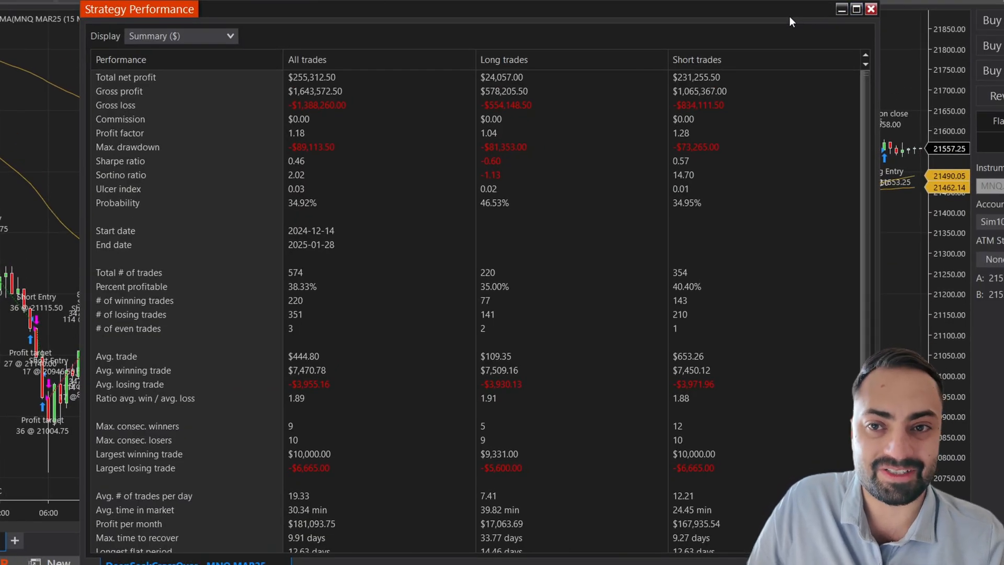
mouse_move(341, 226)
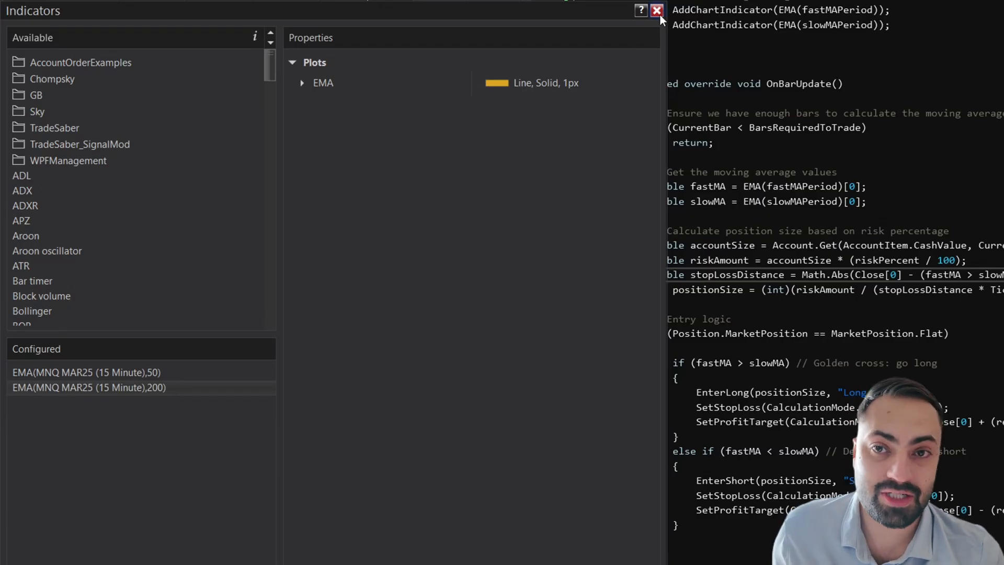
- Give the EMA plot a new colour so the 50 and 200 EMAs differ
click(567, 103)
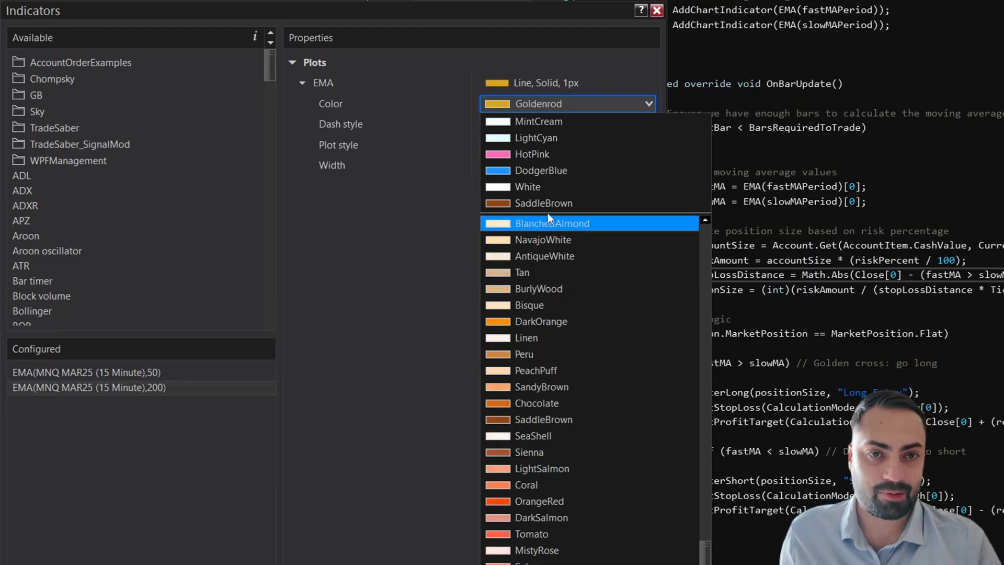
click(540, 169)
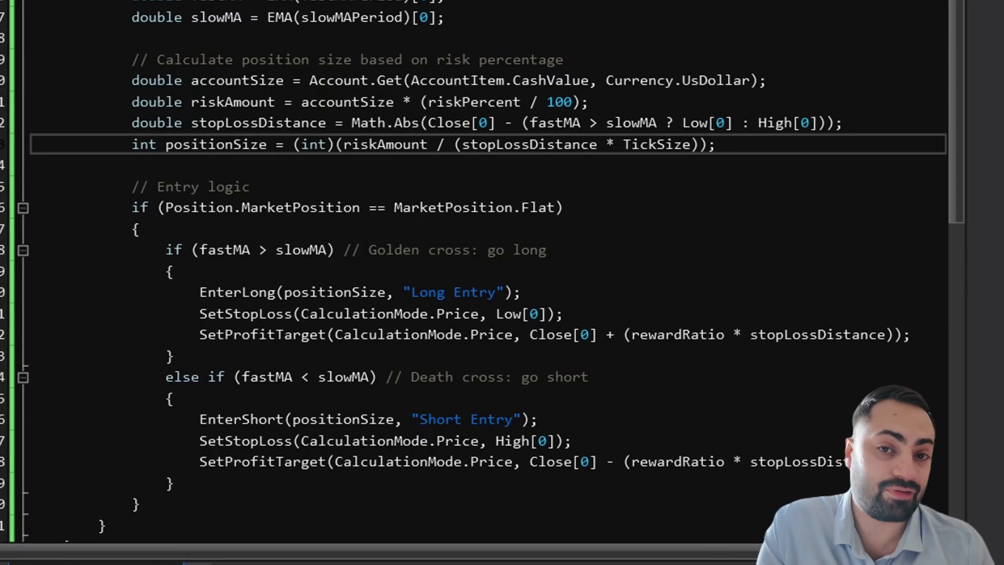
- Start typing the DeepSeek follow-up reporting the code does not enter at crossovers
text(The code does not enter at a cross over and the auto position size does not)
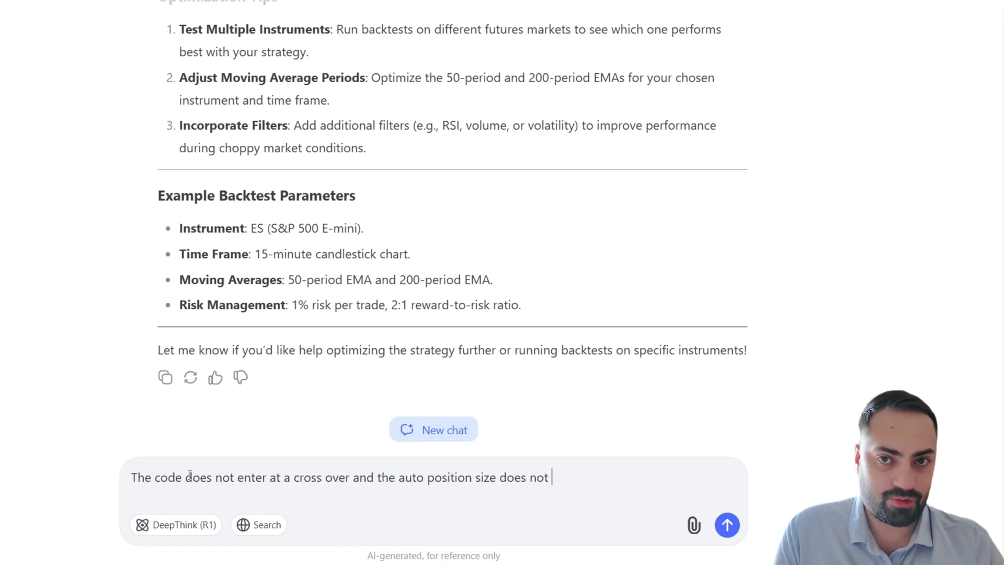
- Send the missed-crossover bug report, read the corrected CrossAbove/CrossBelow code, and begin asking about auto position sizing
click(726, 525)
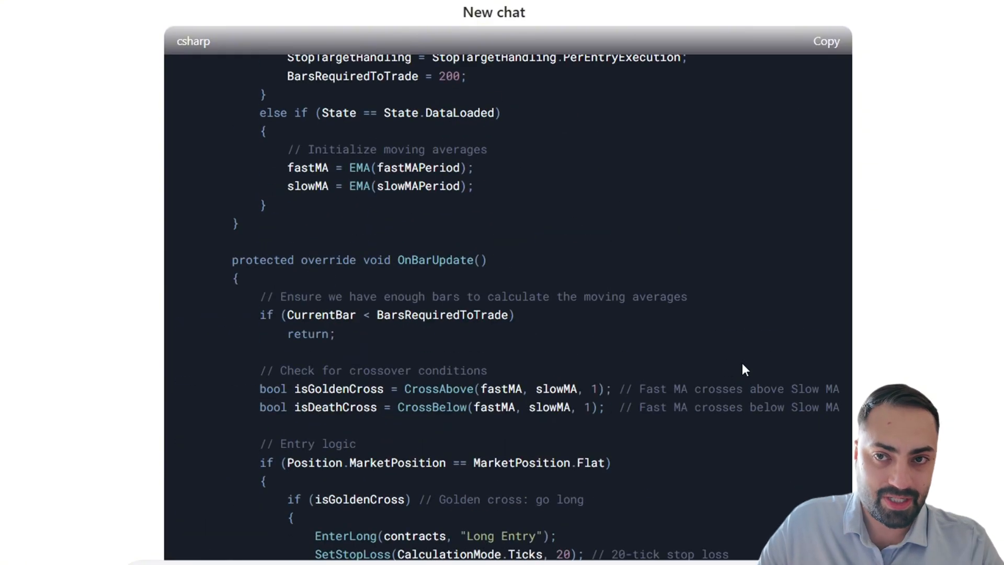
scroll(down, 3)
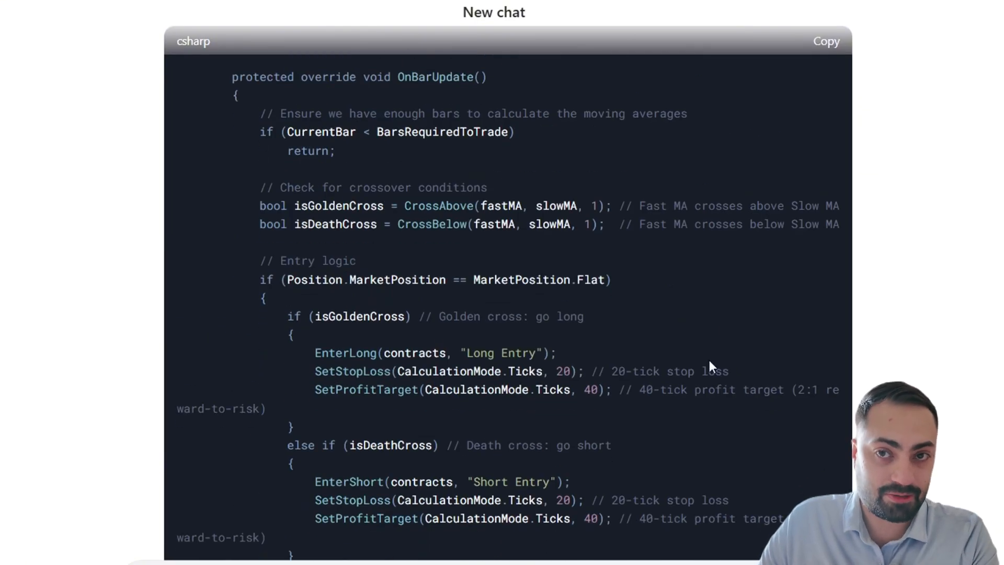
scroll(down, 3)
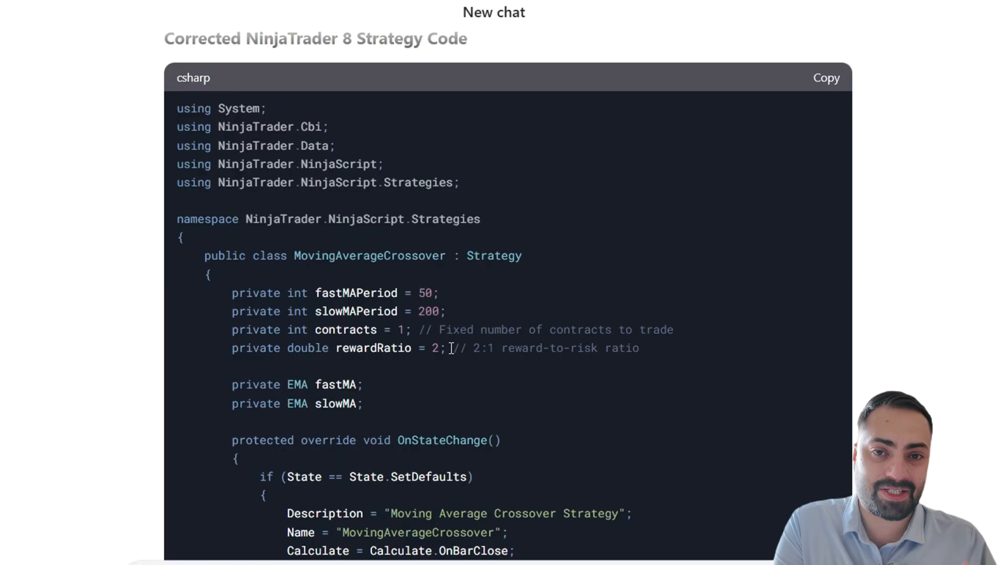
scroll(down, 3)
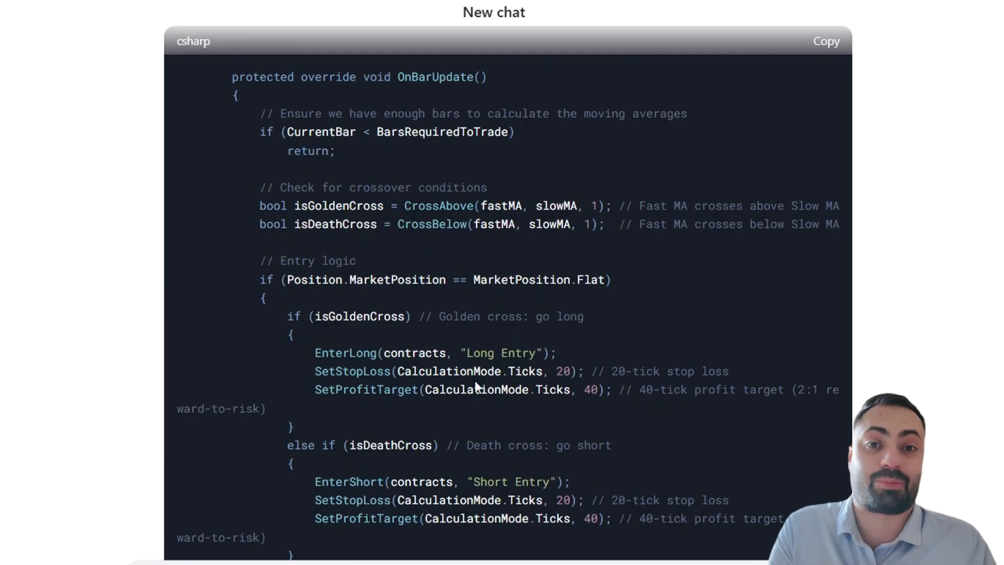
text(What about the auto pos)
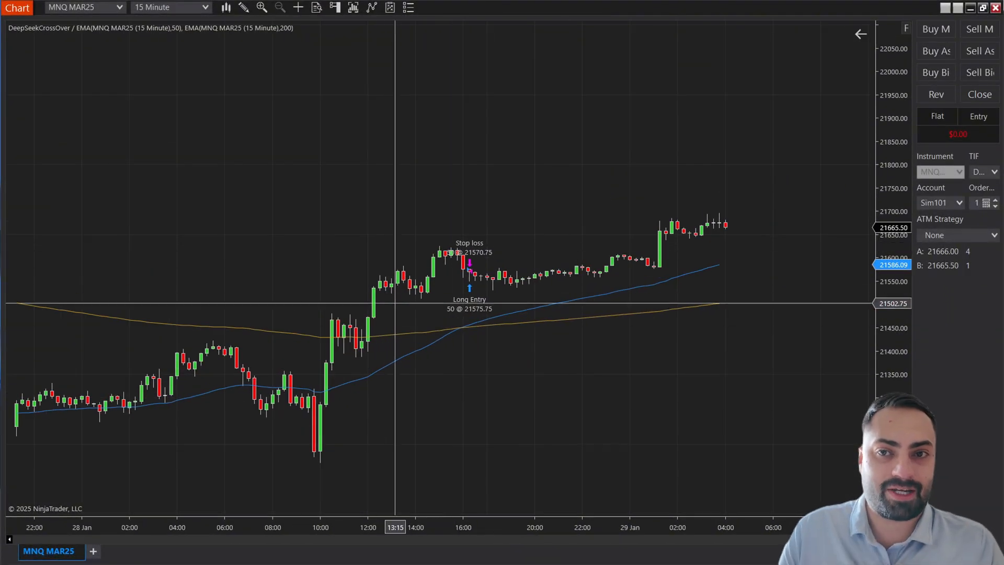
mouse_move(471, 280)
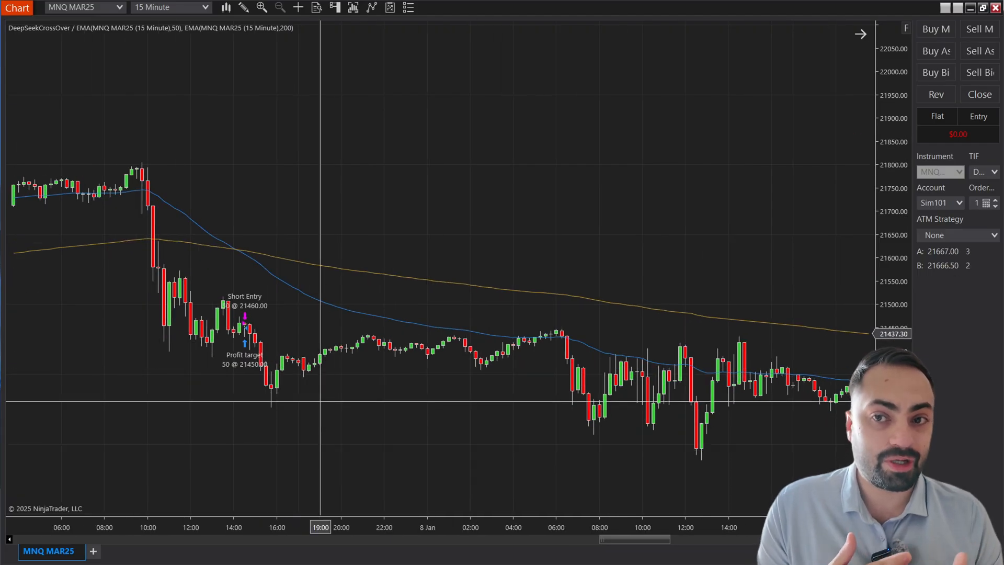
- Switch back to NinjaTrader 8 to run the corrected DeepSeekCrossOver strategy on the MNQ chart
click(169, 8)
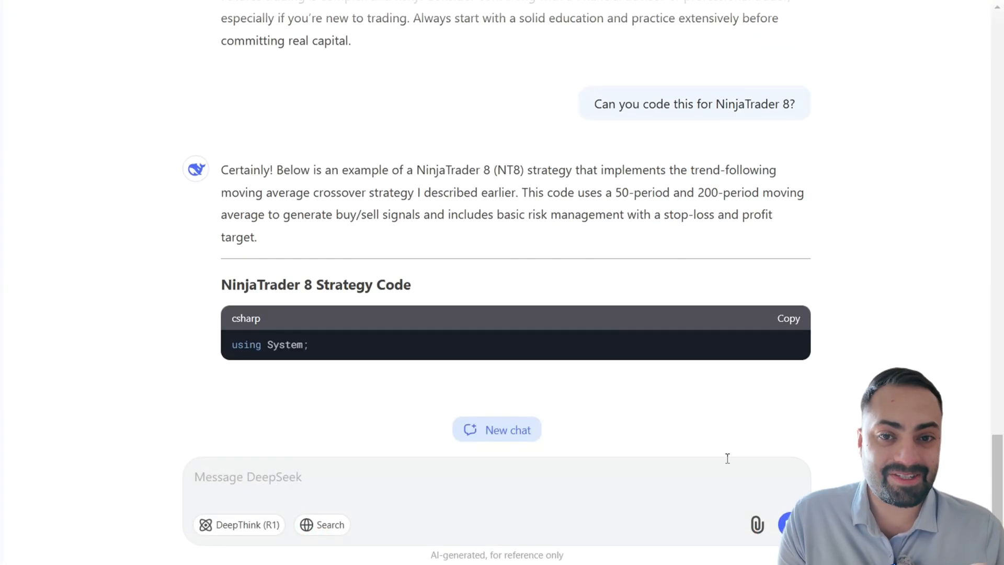
- Scroll through DeepSeek's original strategy code with its risk-percent position sizing
scroll(down, 3)
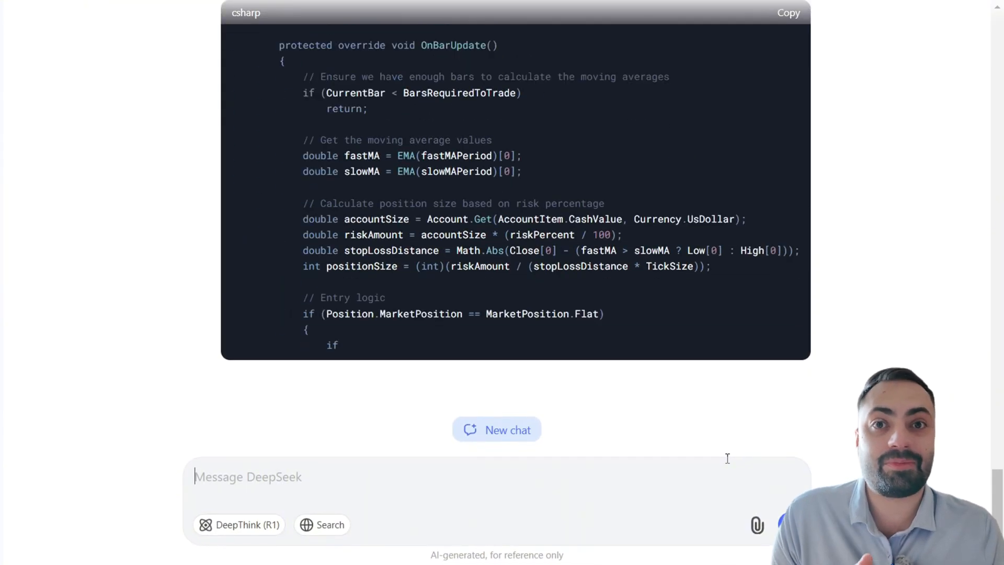
scroll(down, 3)
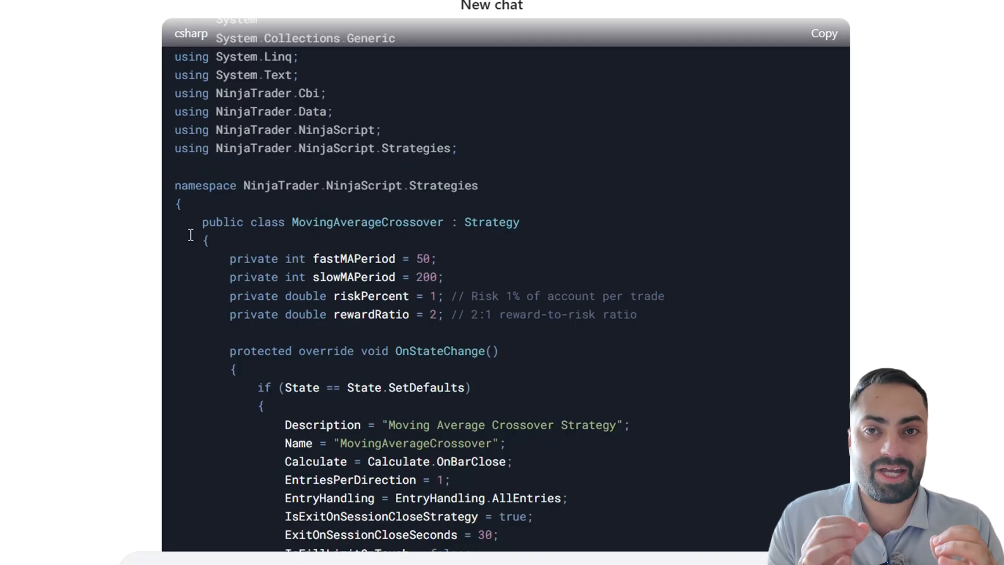
mouse_move(471, 268)
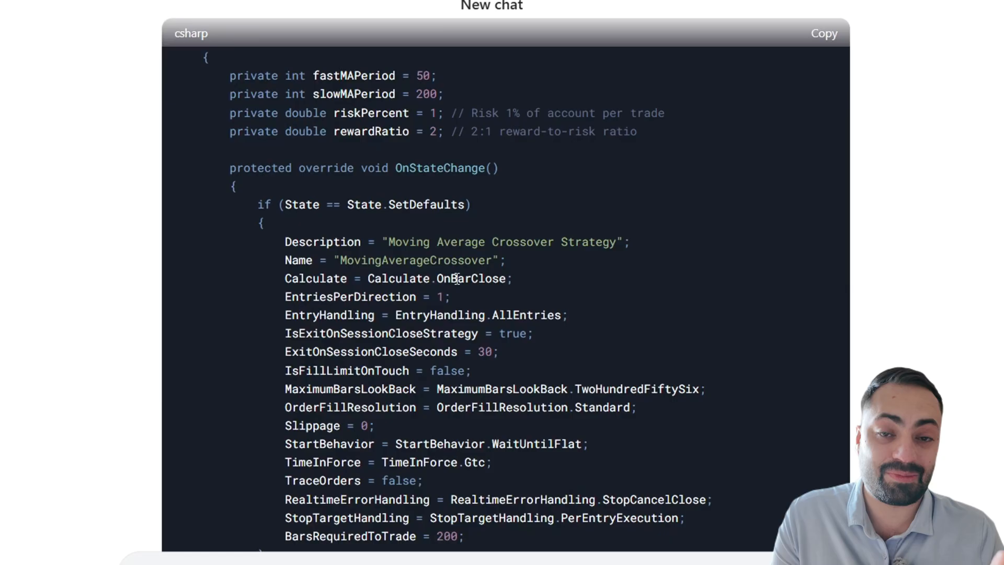
scroll(down, 3)
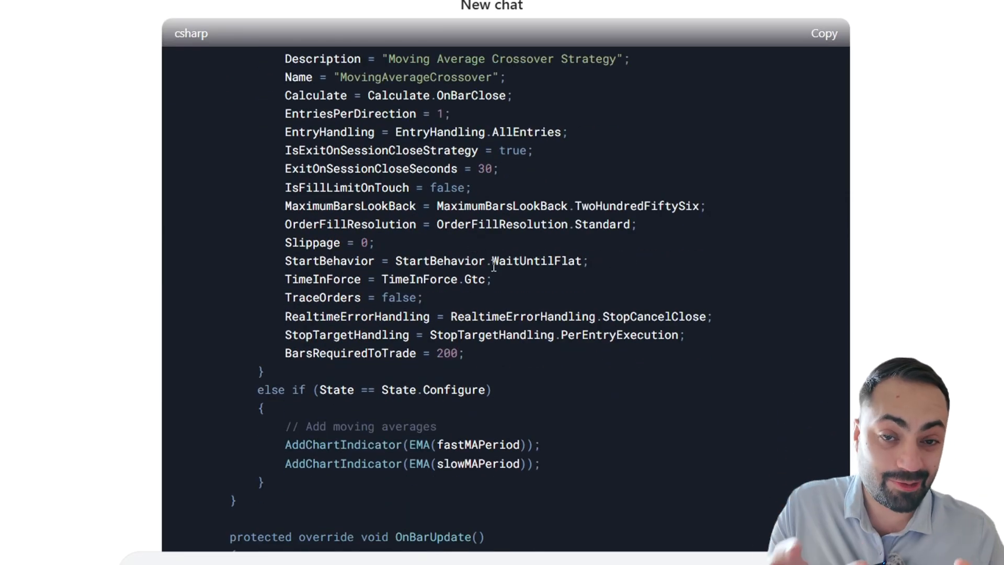
scroll(down, 3)
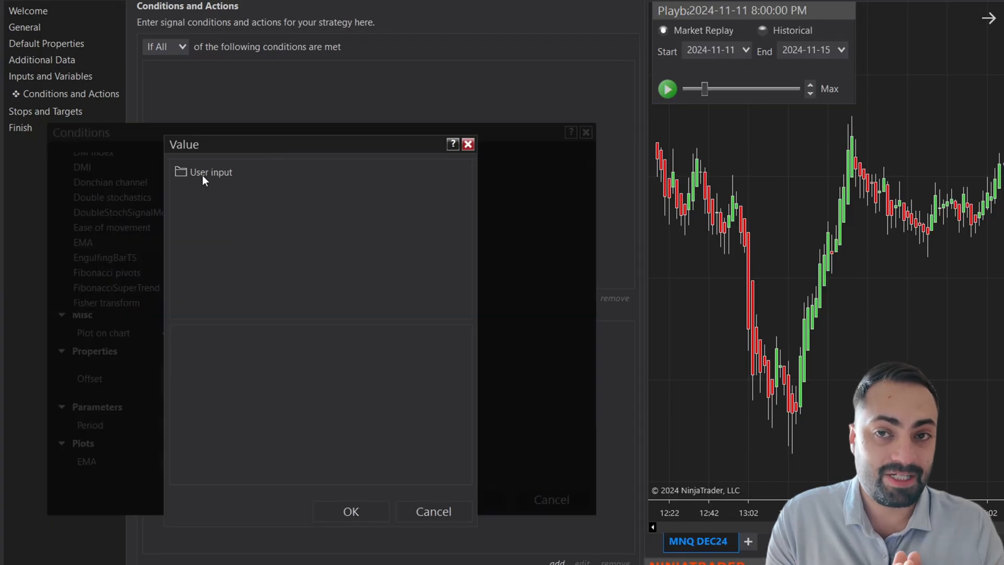
- Make the EMA period a user input and set the condition to Cross above
click(211, 171)
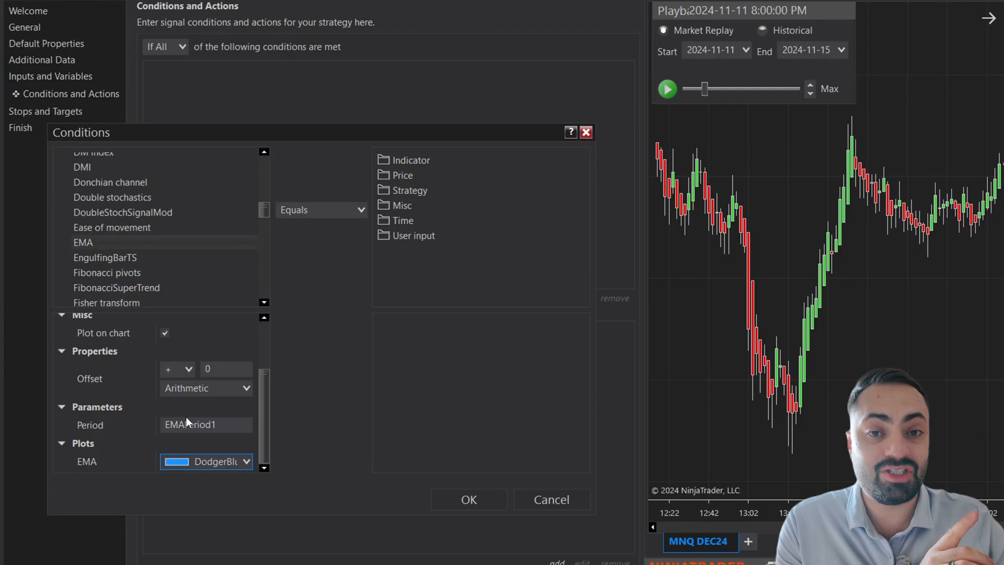
click(321, 209)
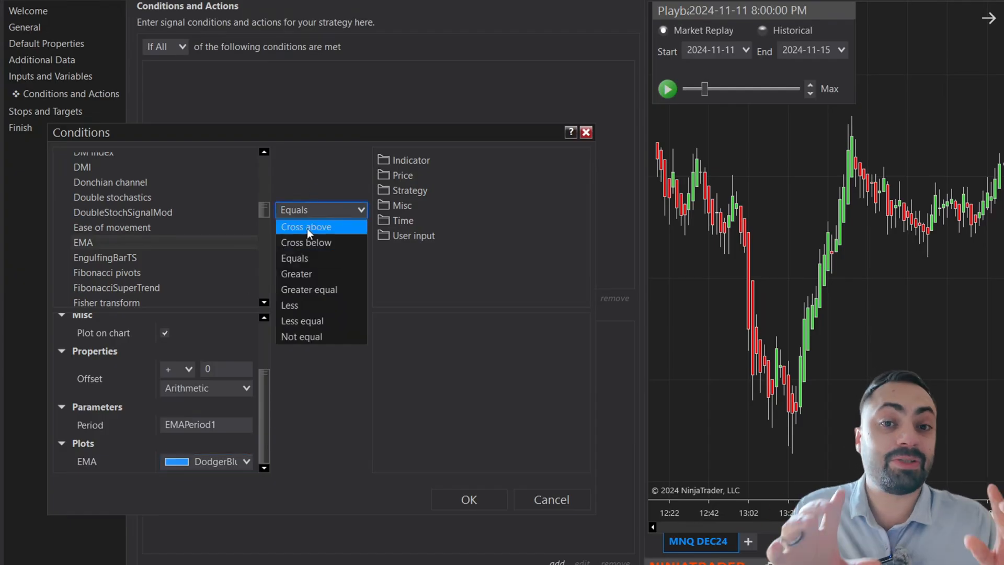
click(306, 226)
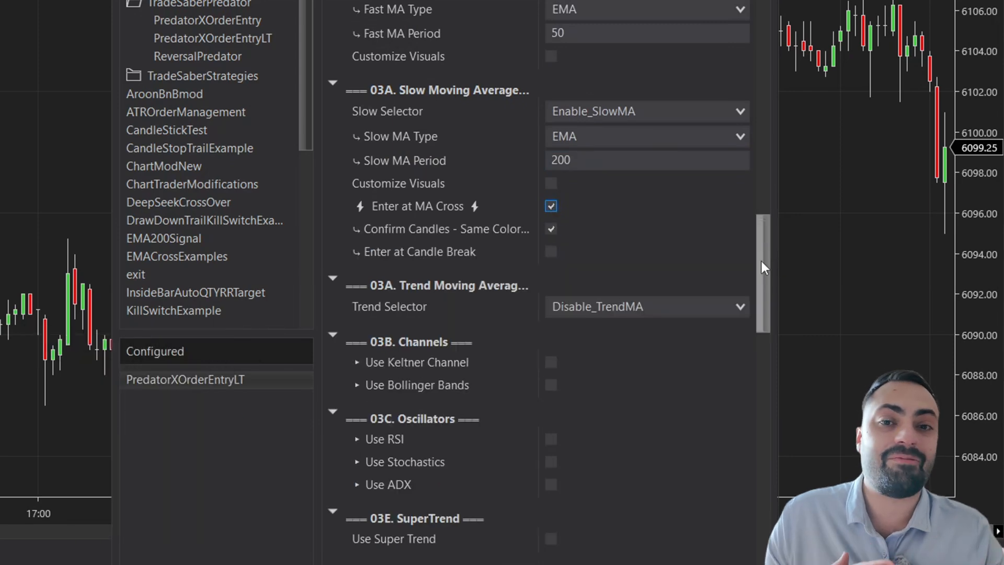
click(645, 204)
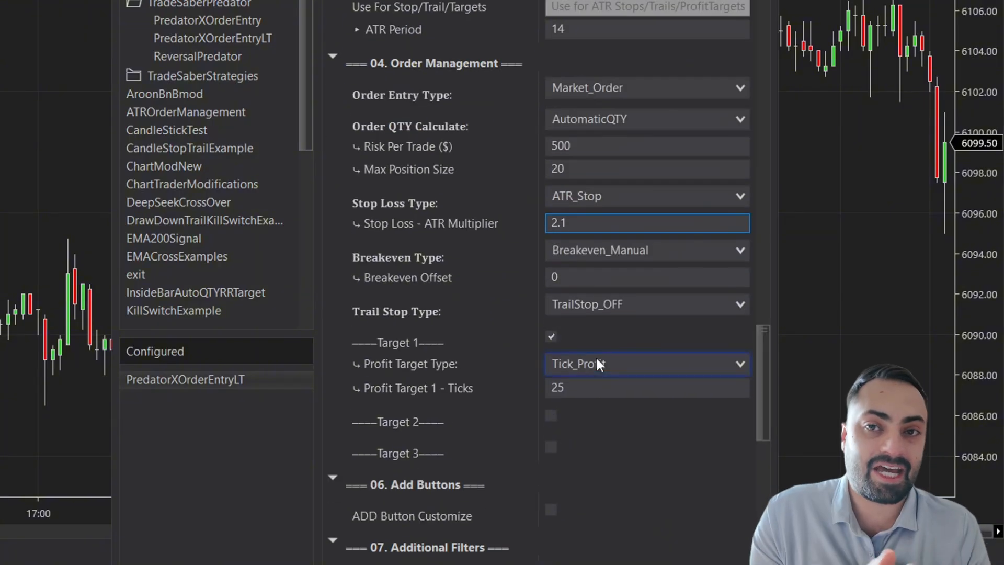
click(647, 364)
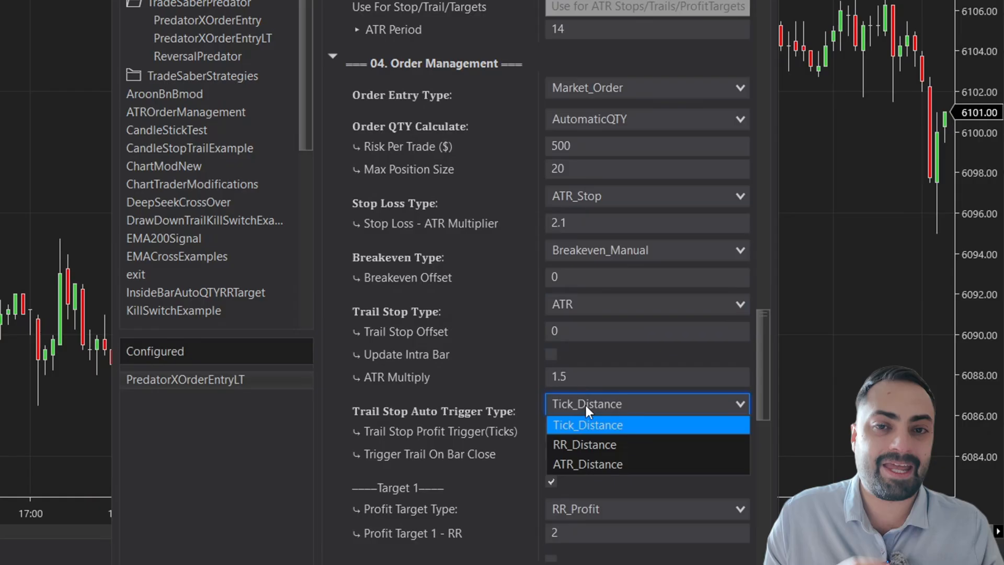
scroll(down, 3)
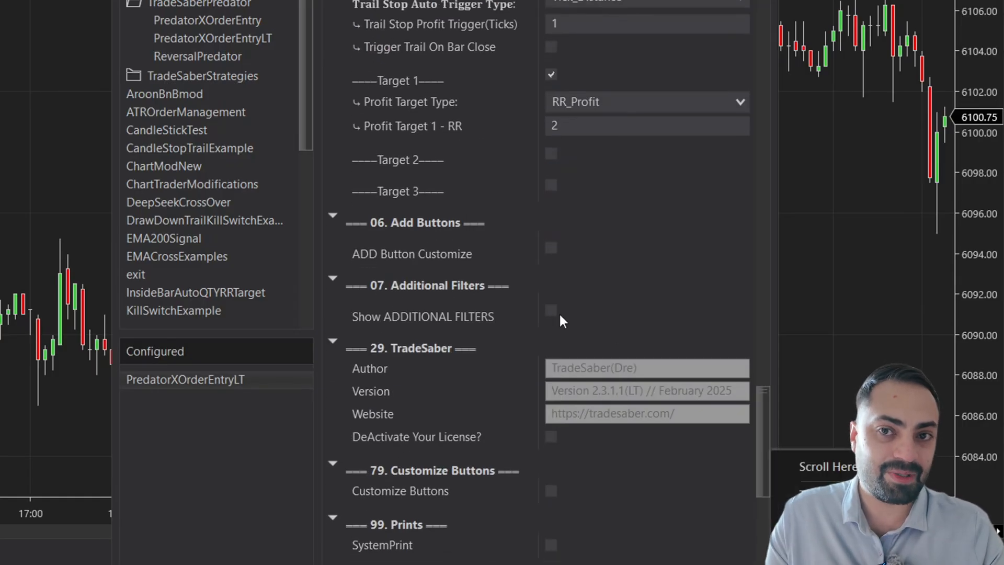